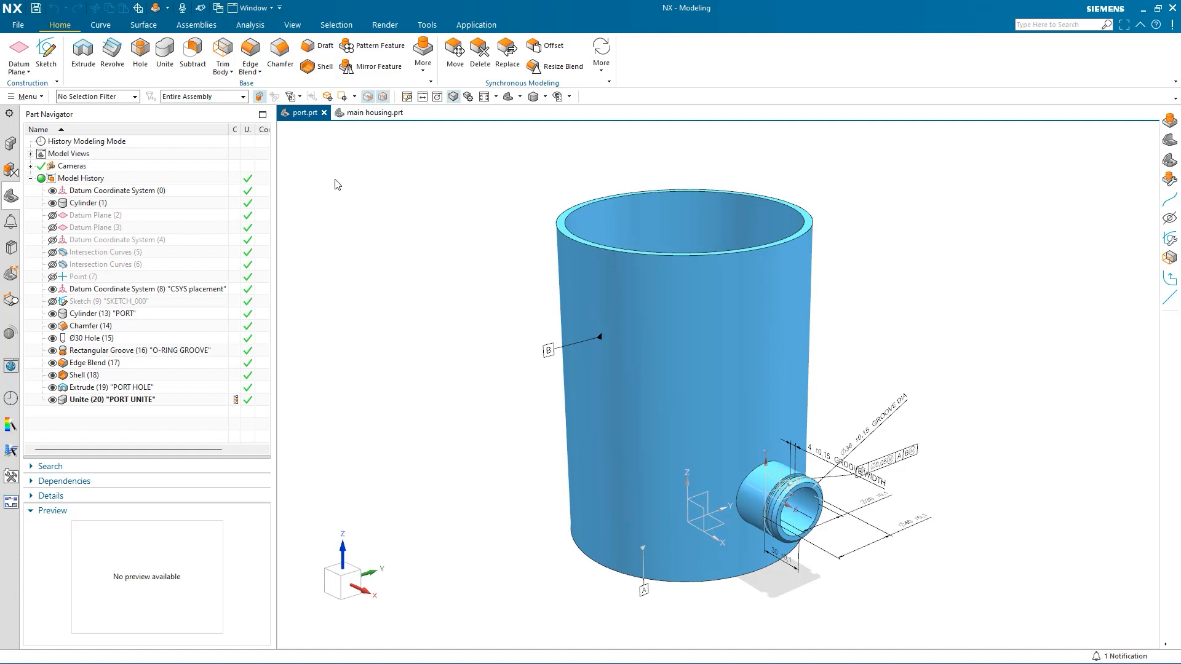
mouse_move(82, 53)
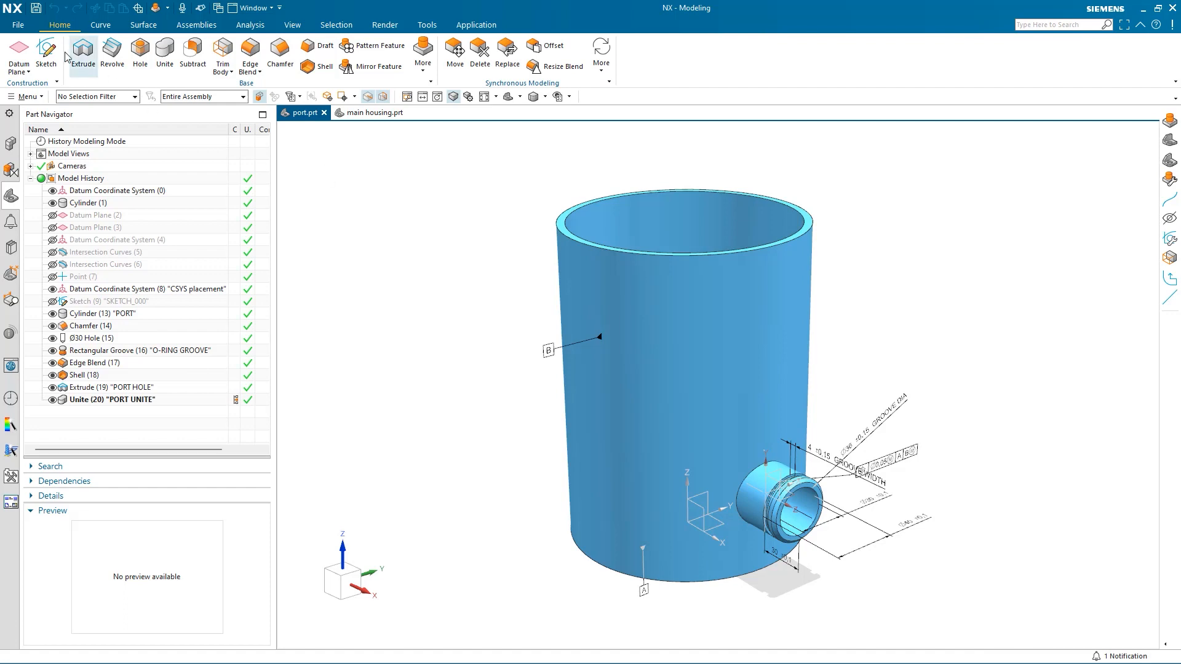
Browse the File menu's Utilities submenu while the port model is open.
click(18, 24)
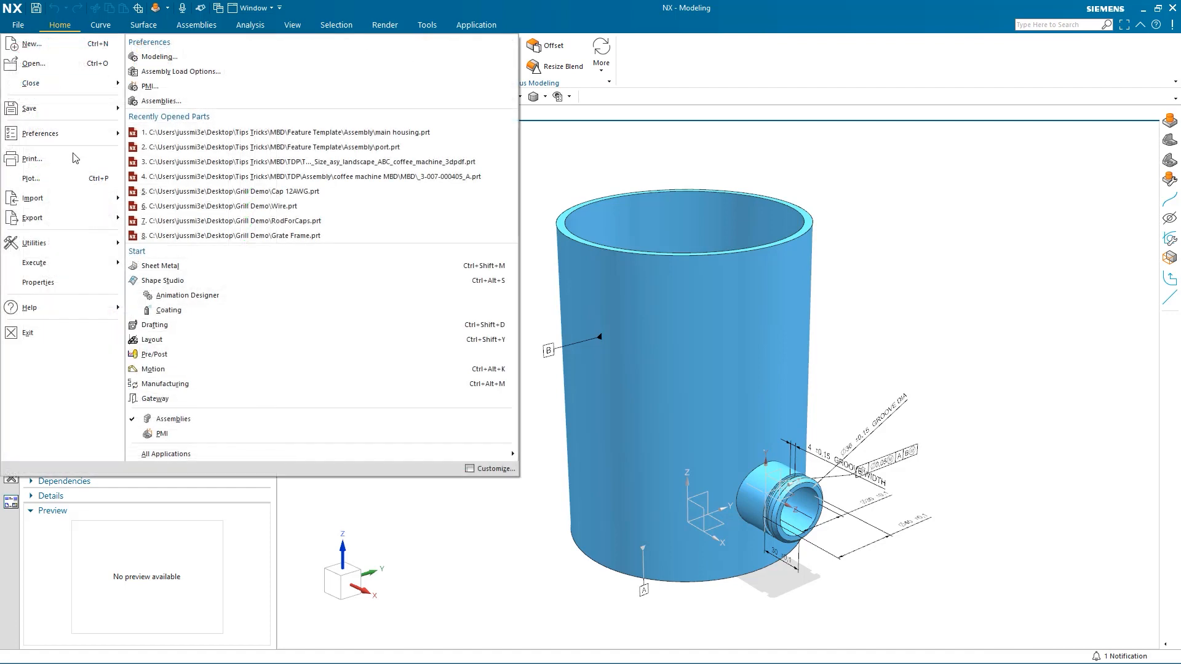
click(34, 242)
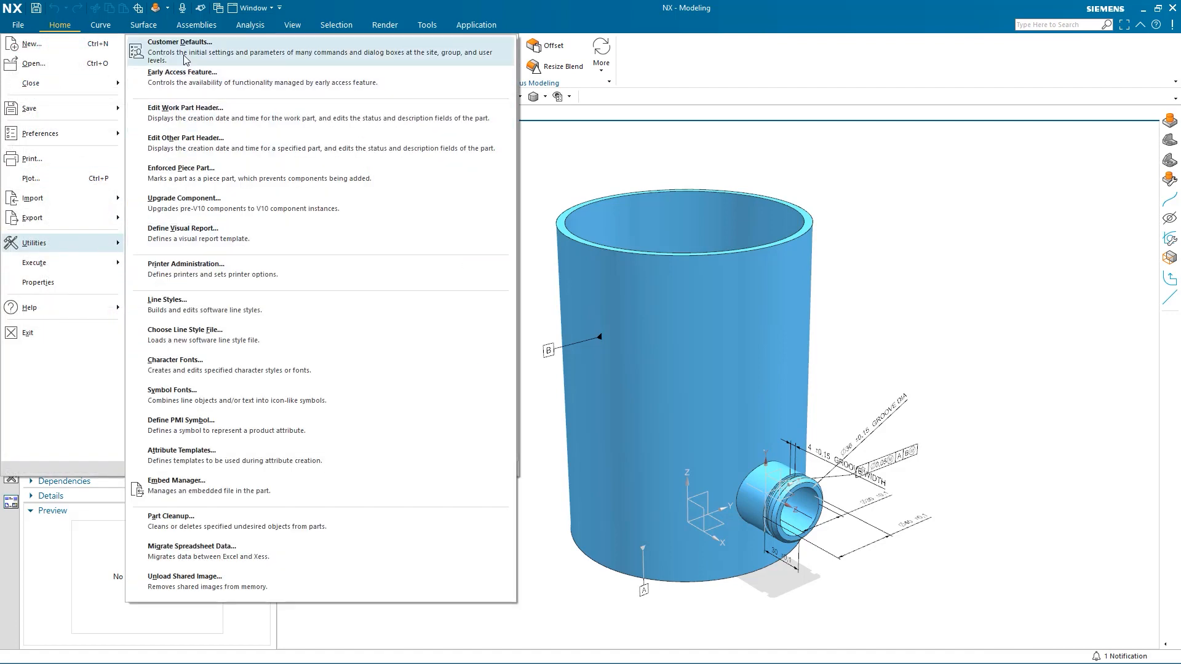
Check the Feature Template Library paths under Gateway > Reuse Library > Modeling, then close Customer Defaults.
click(181, 41)
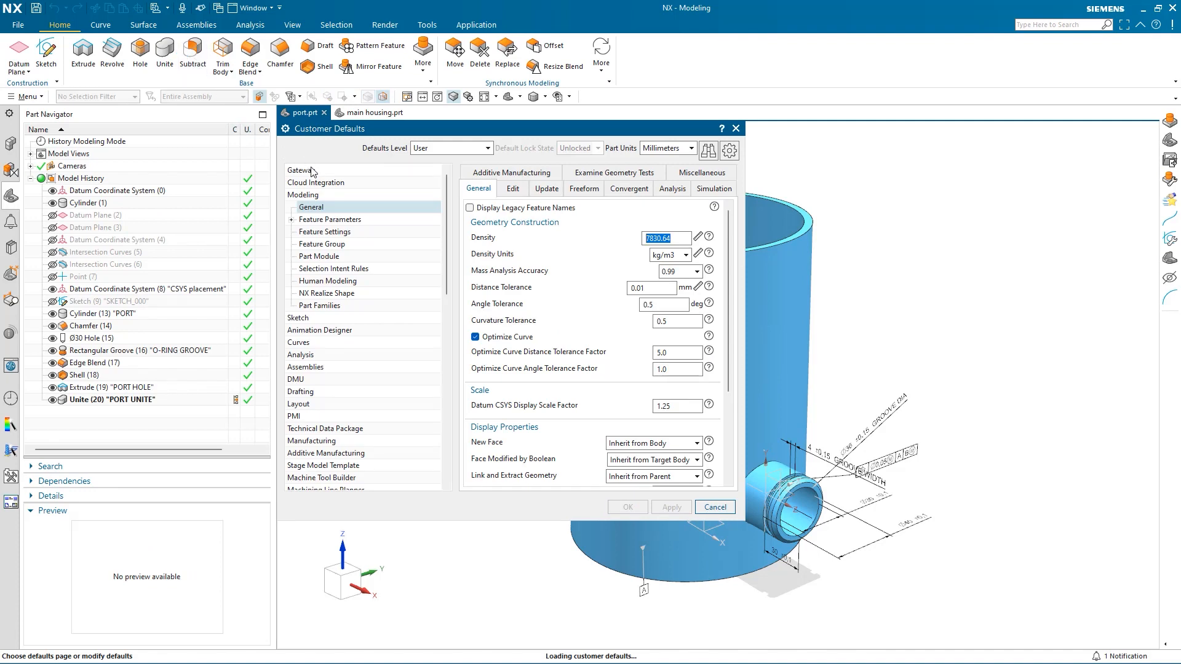
click(301, 170)
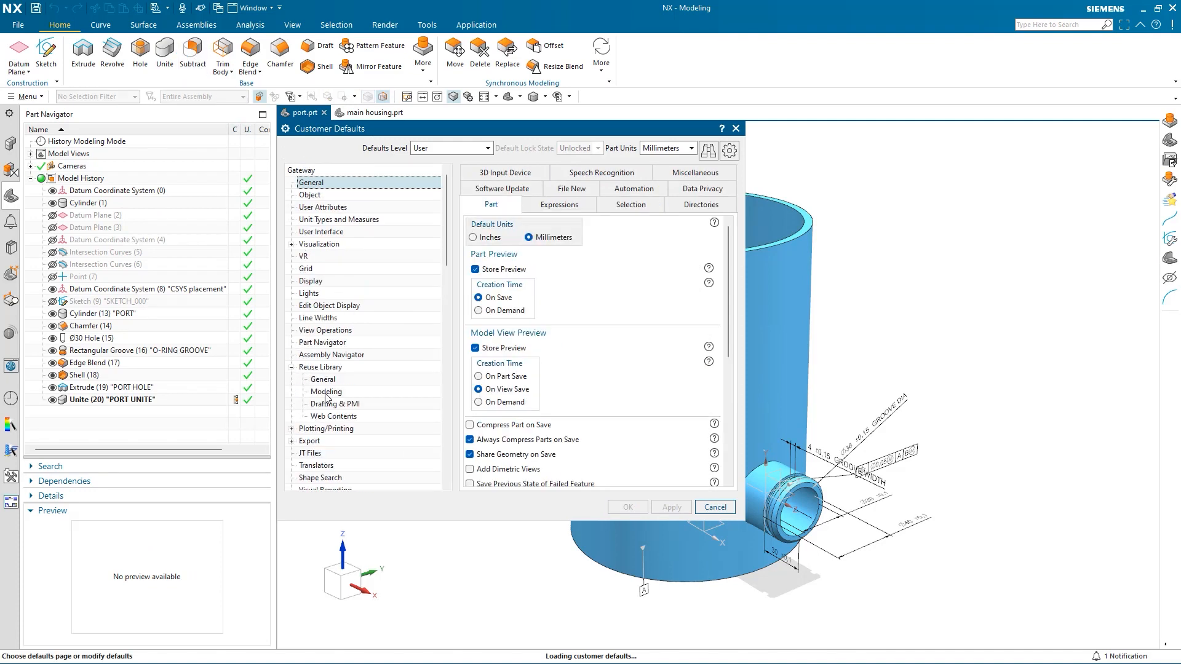
click(326, 392)
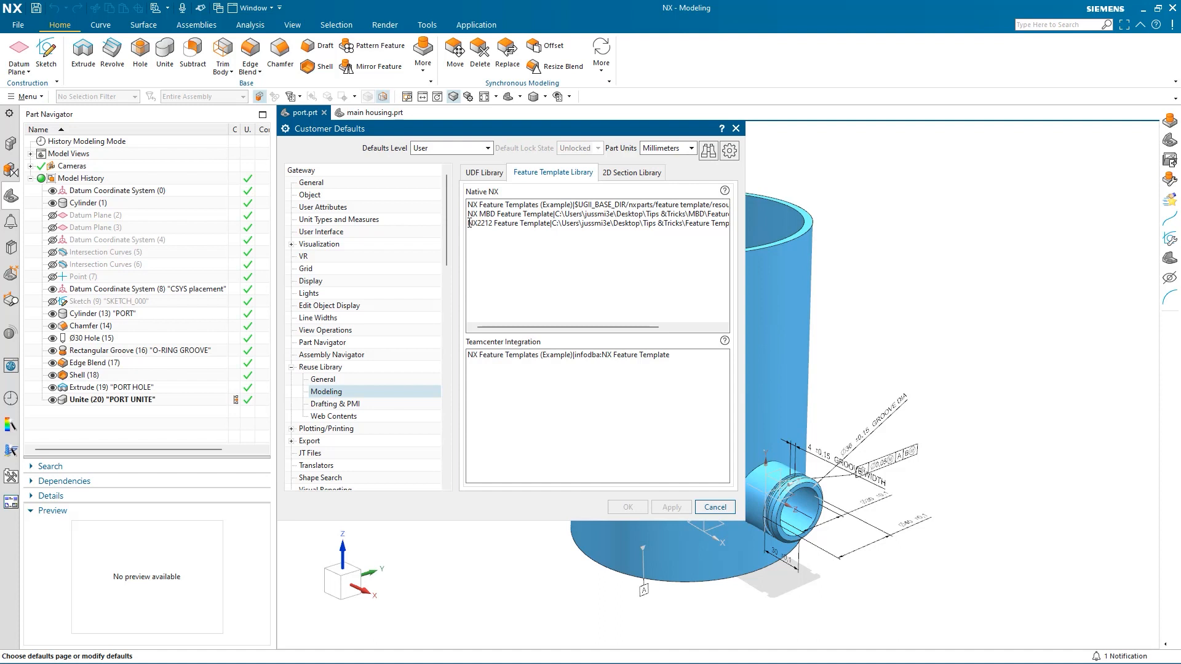
click(595, 223)
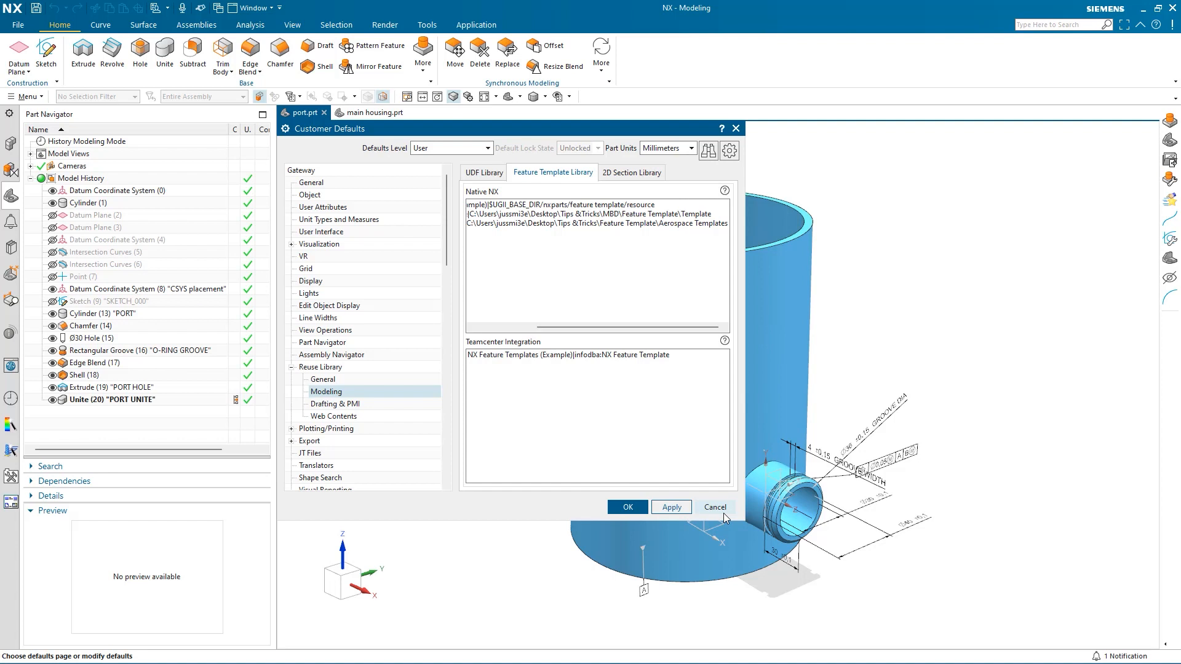
click(712, 507)
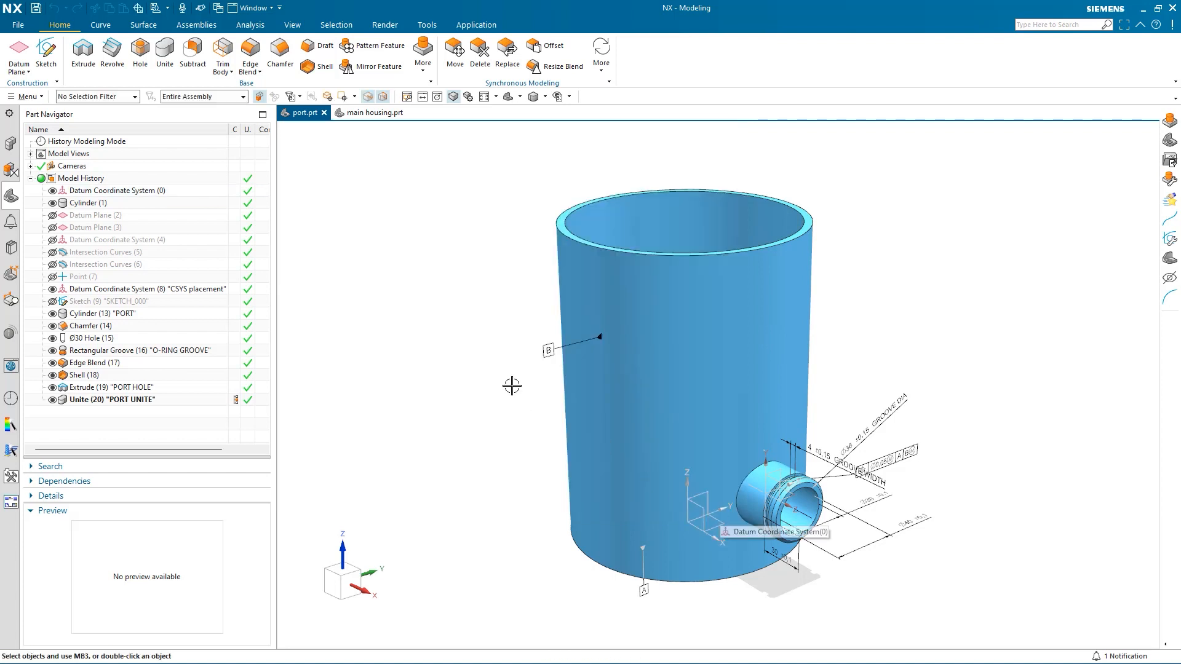
mouse_move(27, 97)
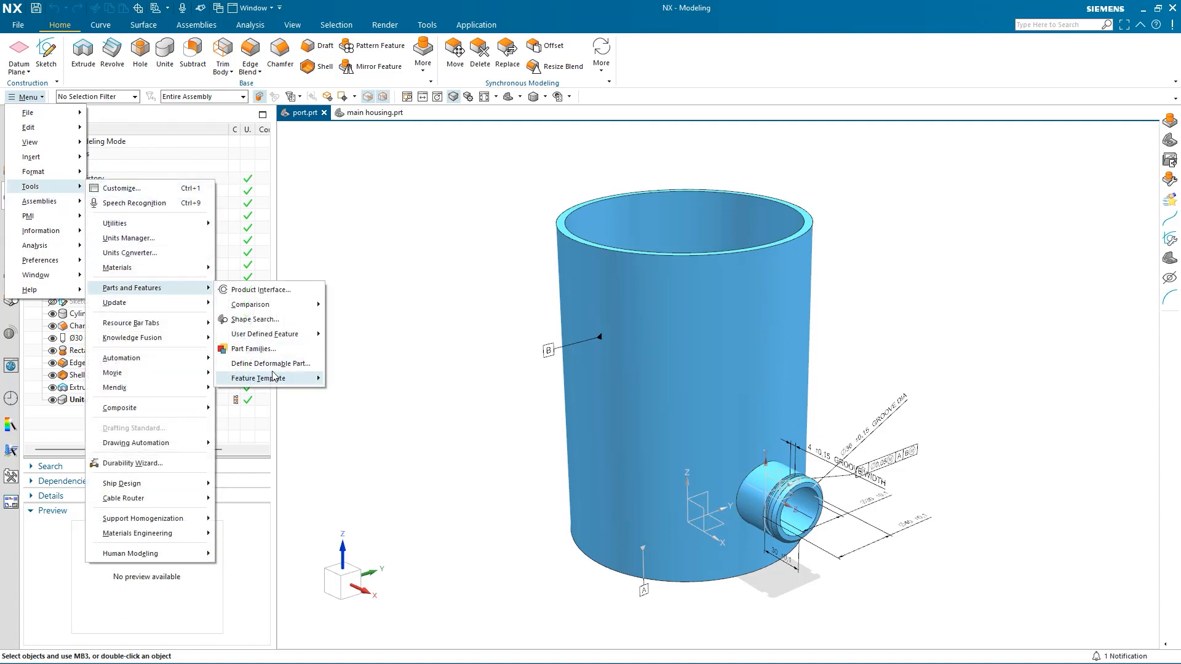
Start authoring a new feature template on the port part in Template Studio Author.
click(257, 378)
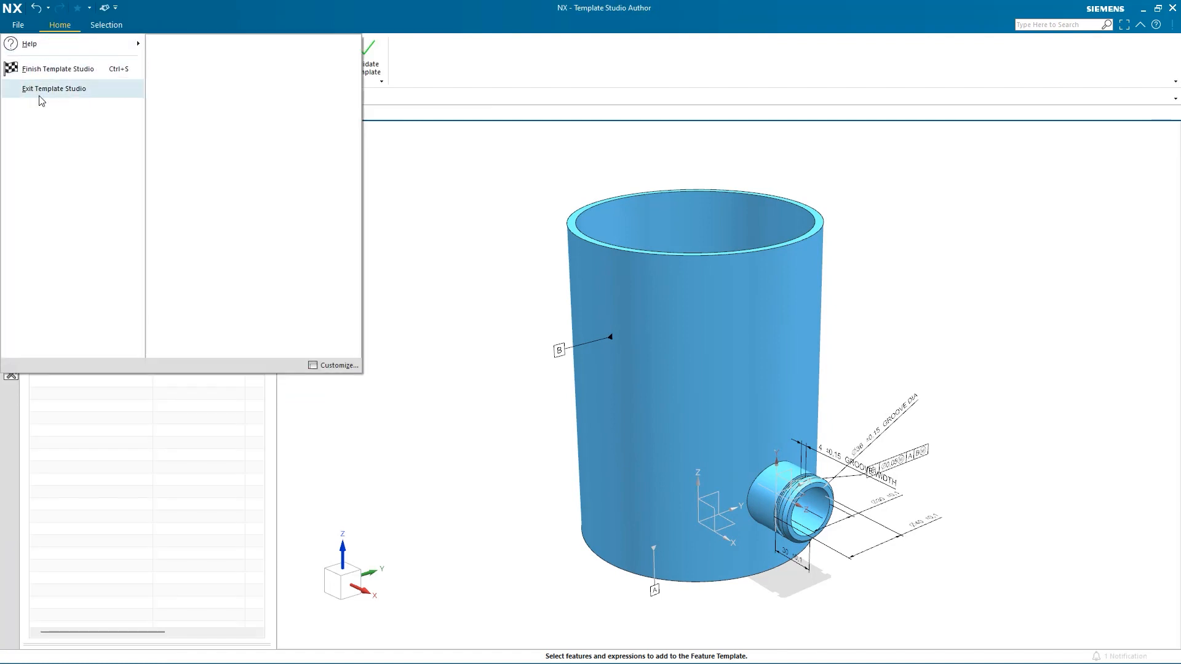
mouse_move(390, 182)
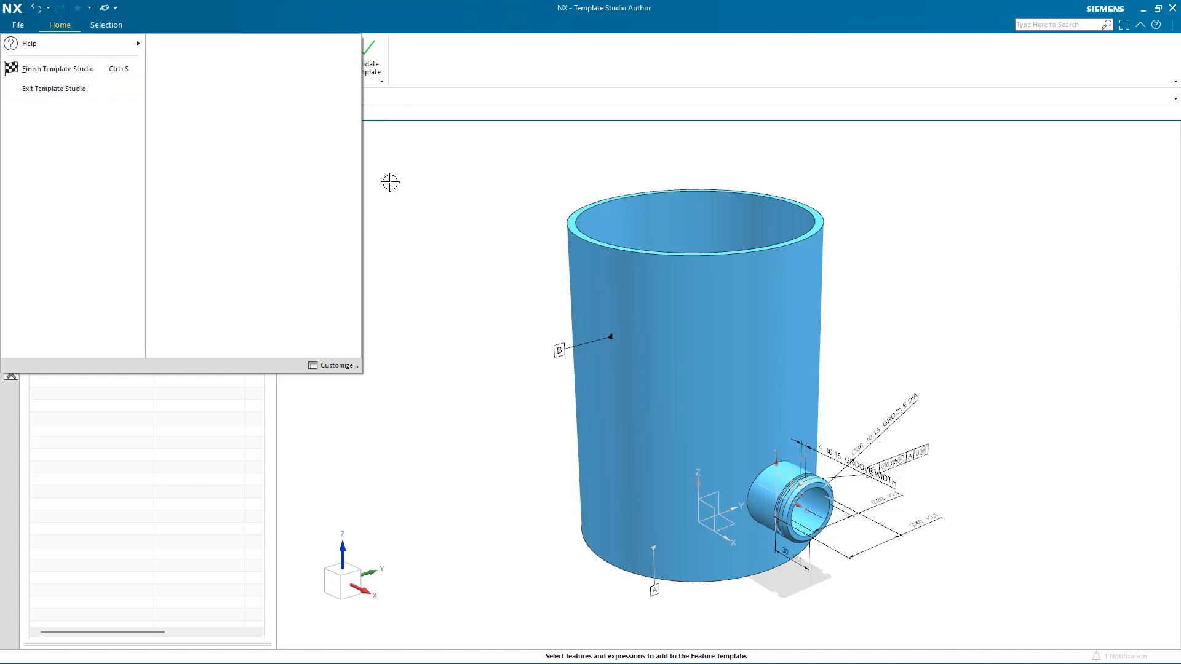
click(53, 56)
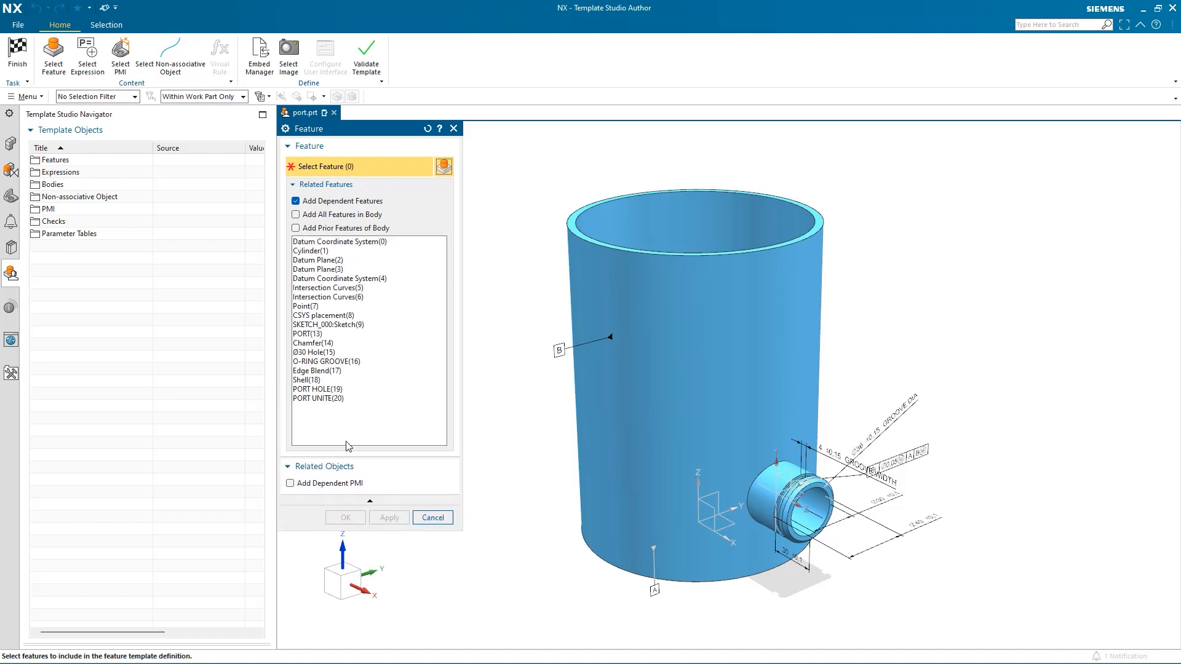
mouse_move(309, 320)
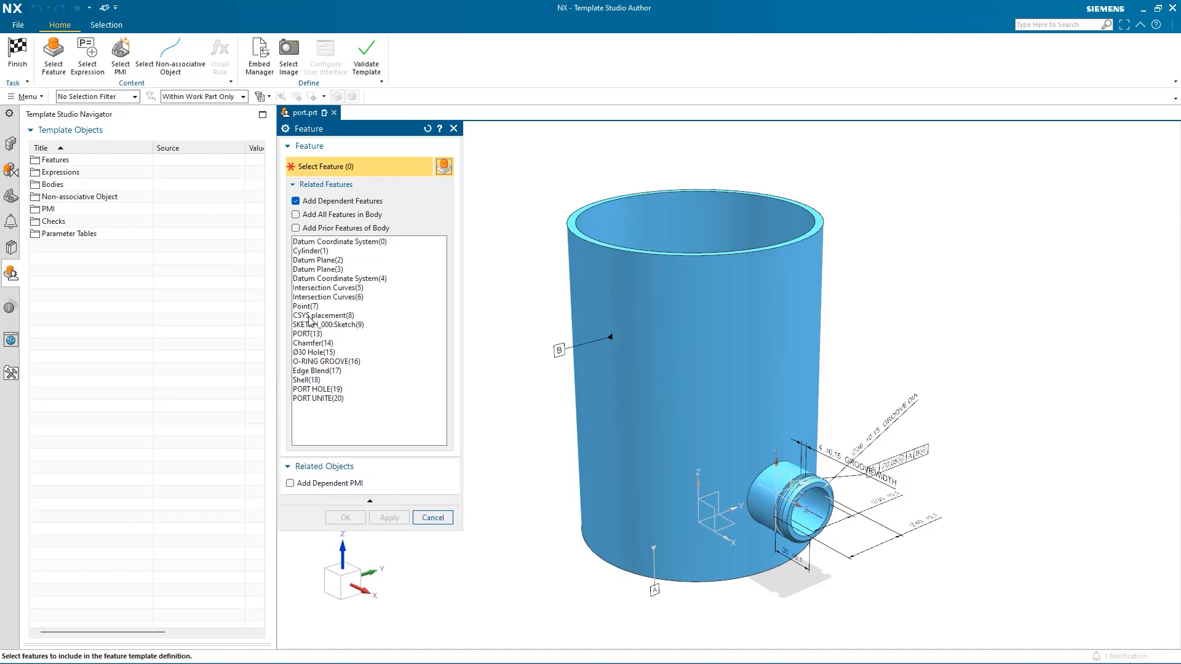
Add CSYS placement, PORT, PORT HOLE and PORT UNITE with dependent PMI to the template.
click(324, 389)
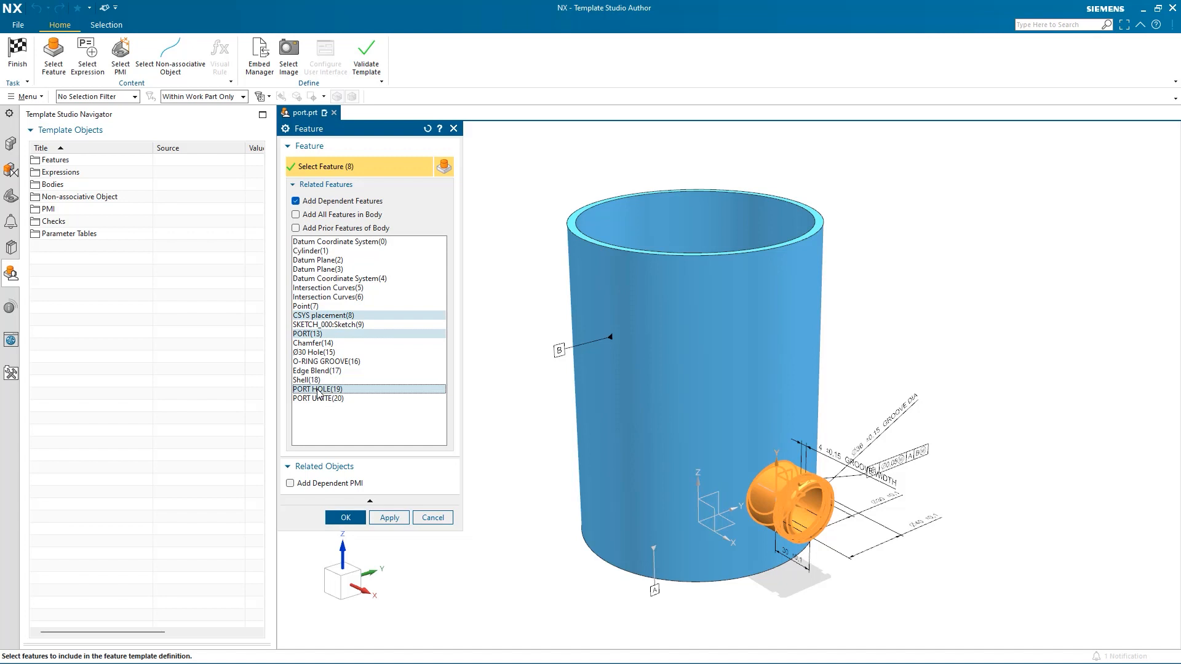
click(317, 399)
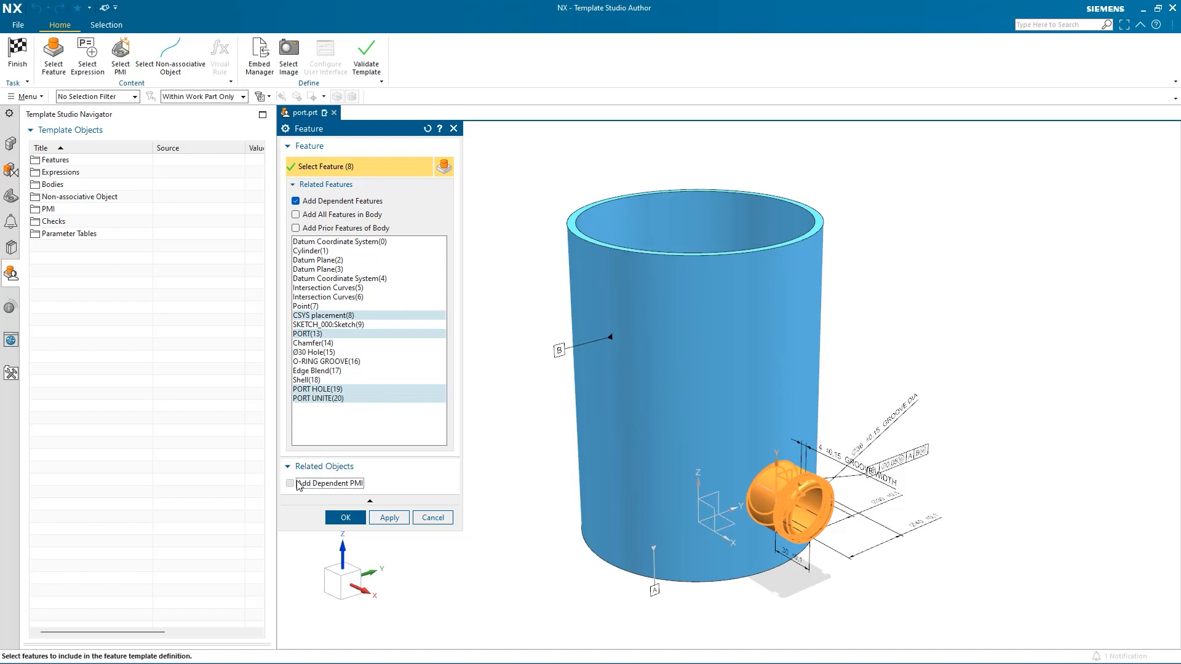
click(289, 483)
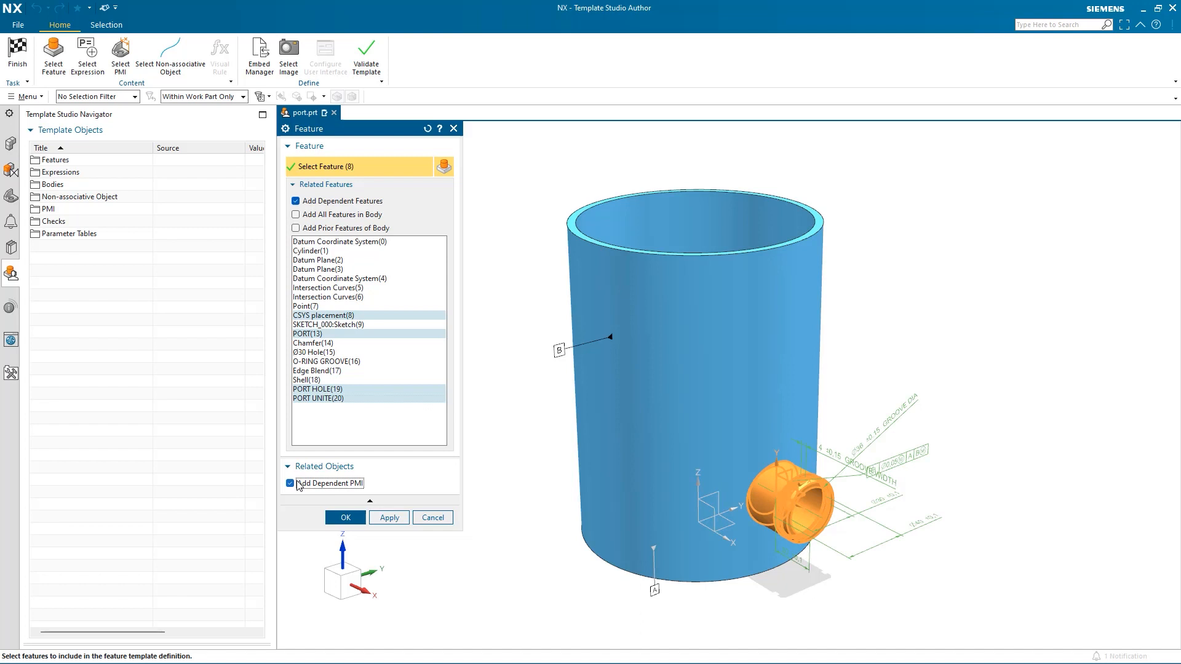
mouse_move(345, 518)
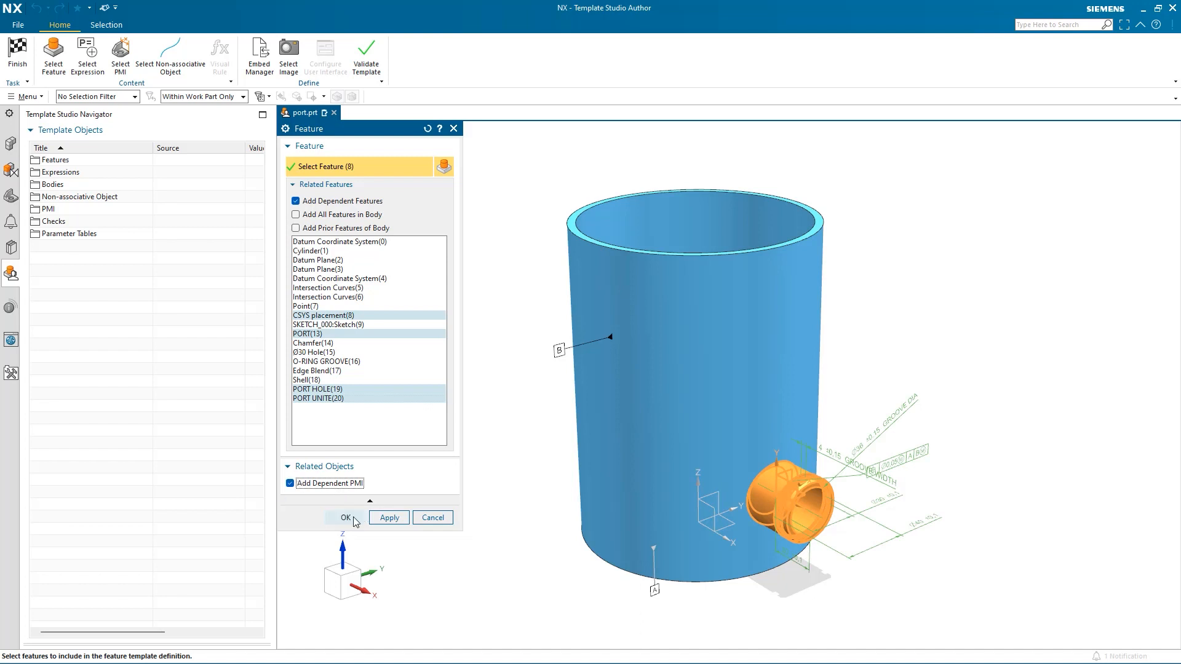
click(345, 517)
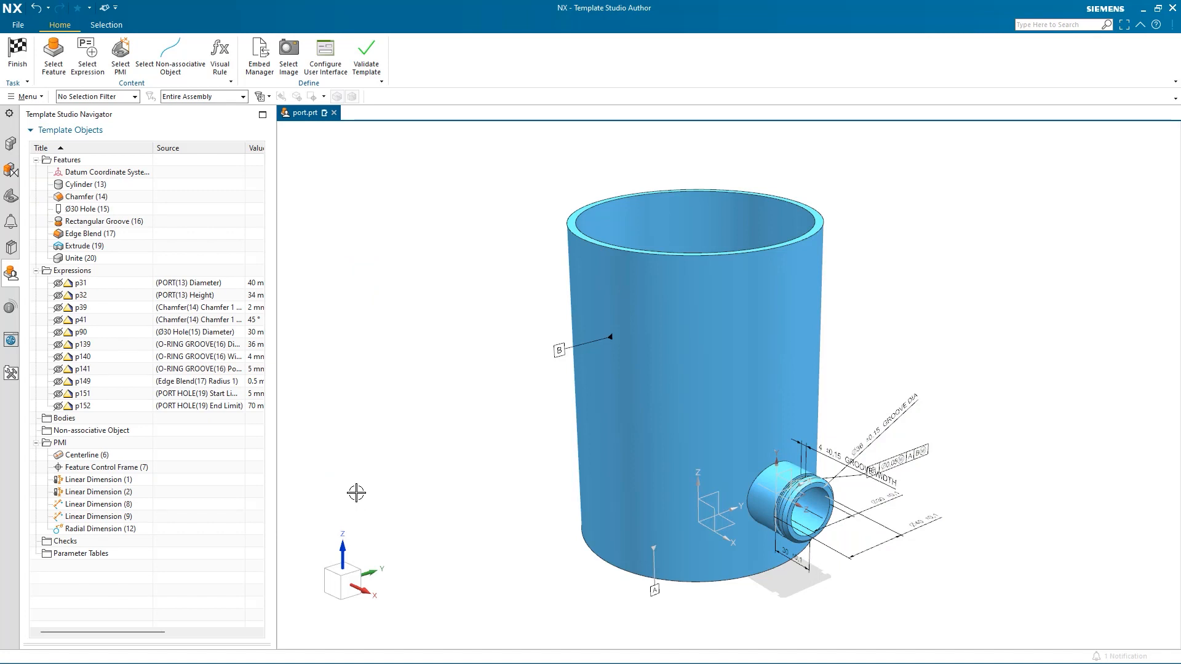
mouse_move(326, 55)
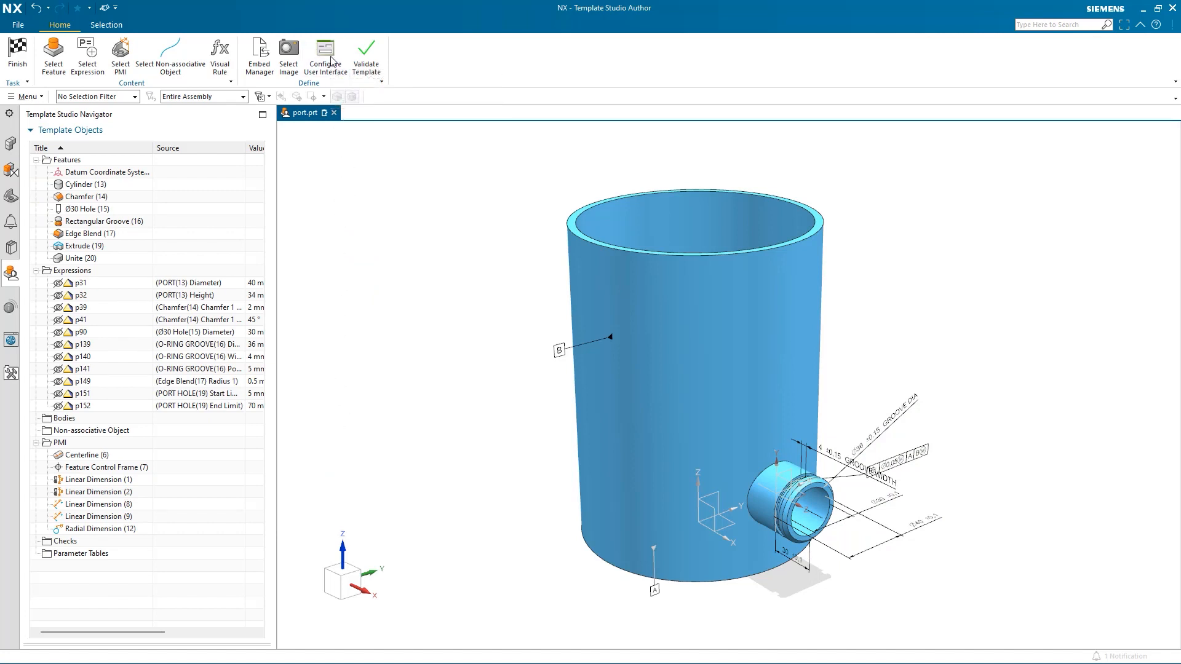
click(325, 56)
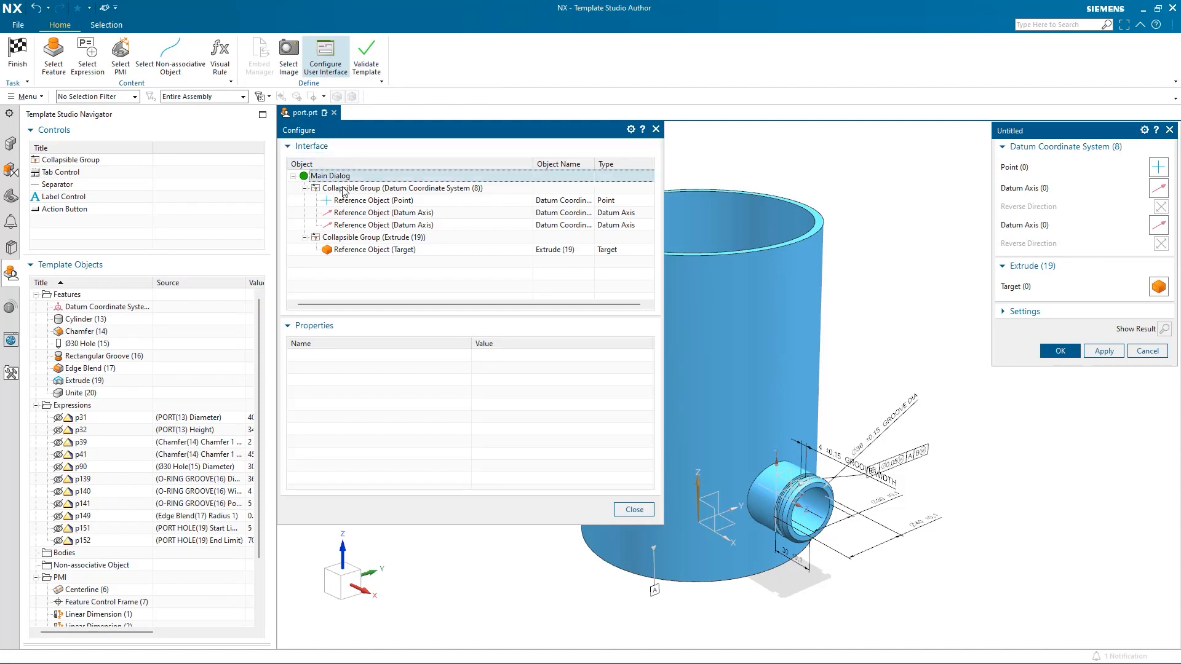
Title the datum coordinate system group 'Select an existing CSYS'.
click(402, 188)
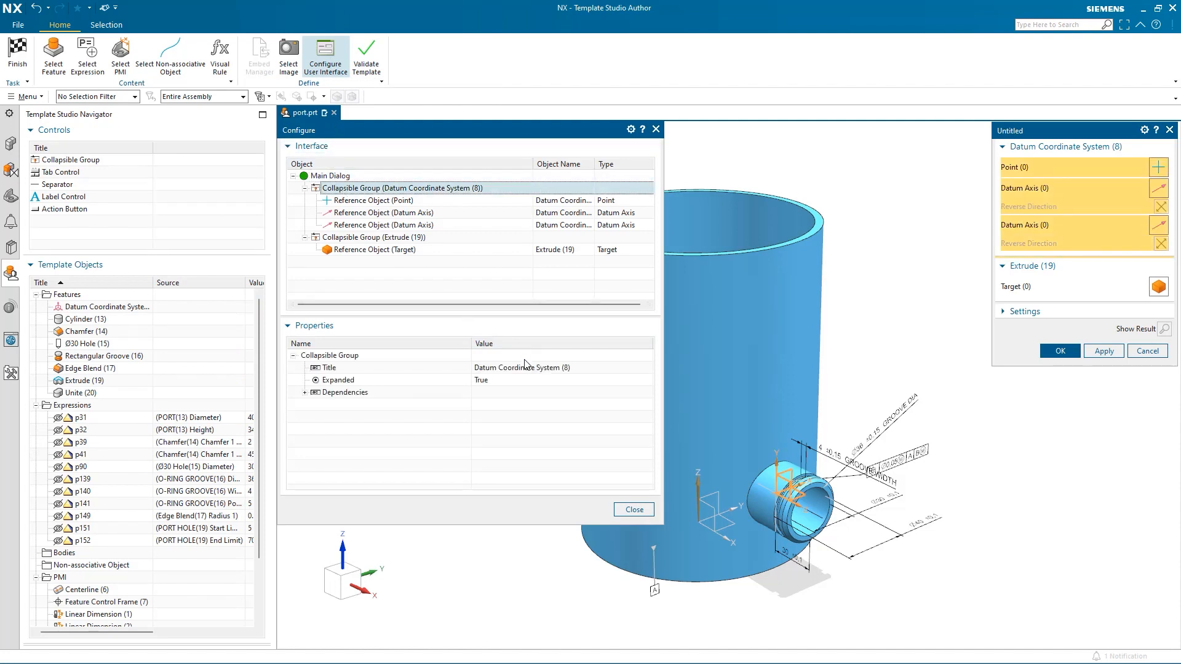
double_click(522, 368)
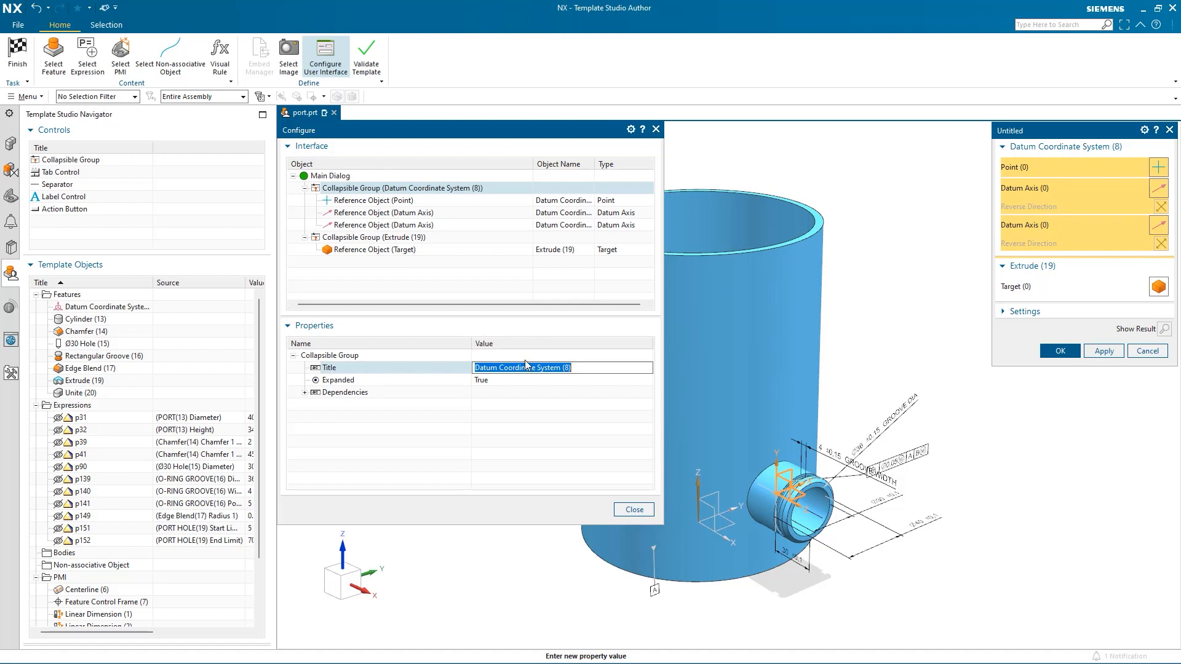
text(Select an)
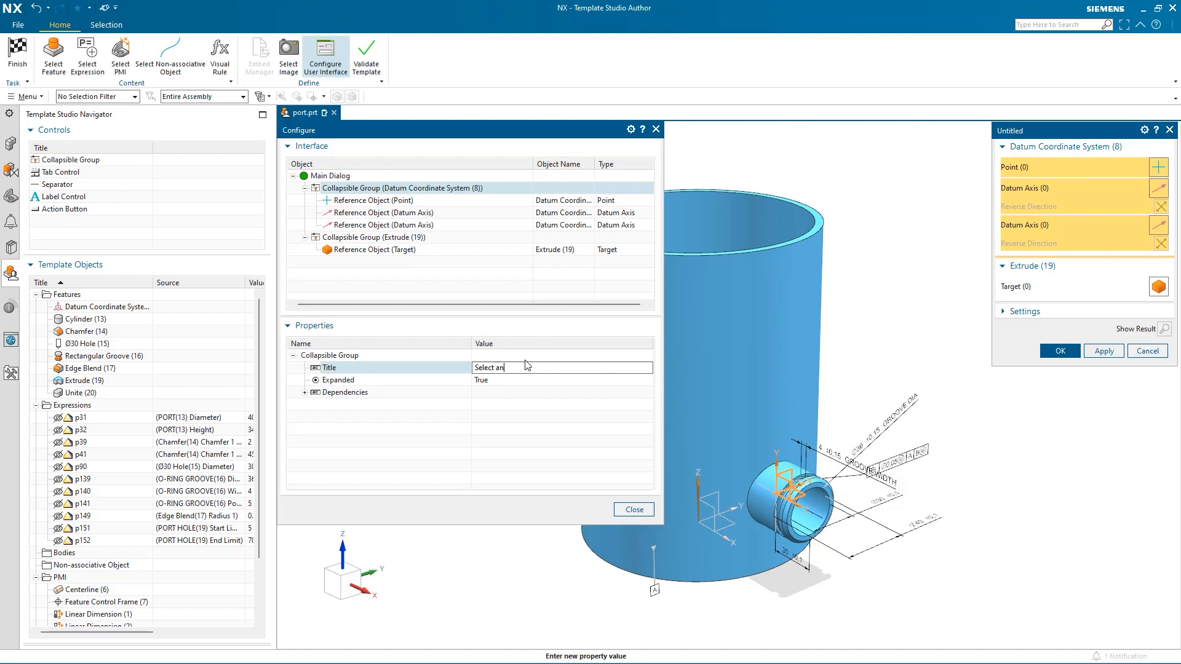
text(existing CSYS)
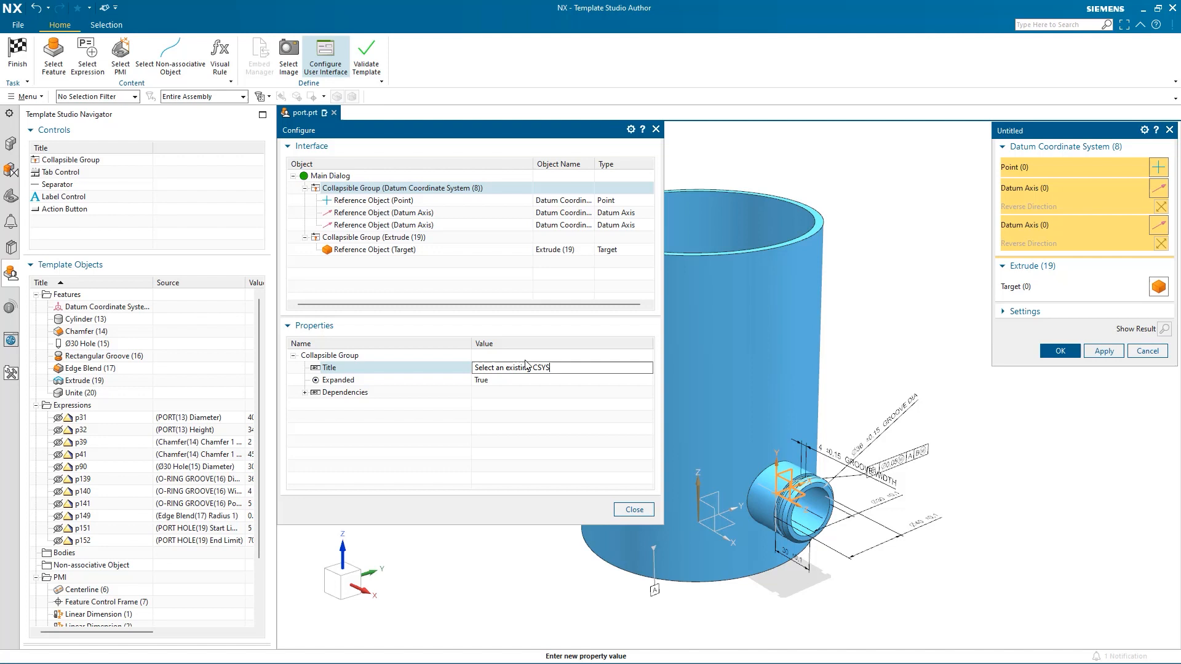
click(329, 175)
text(SAMPLE)
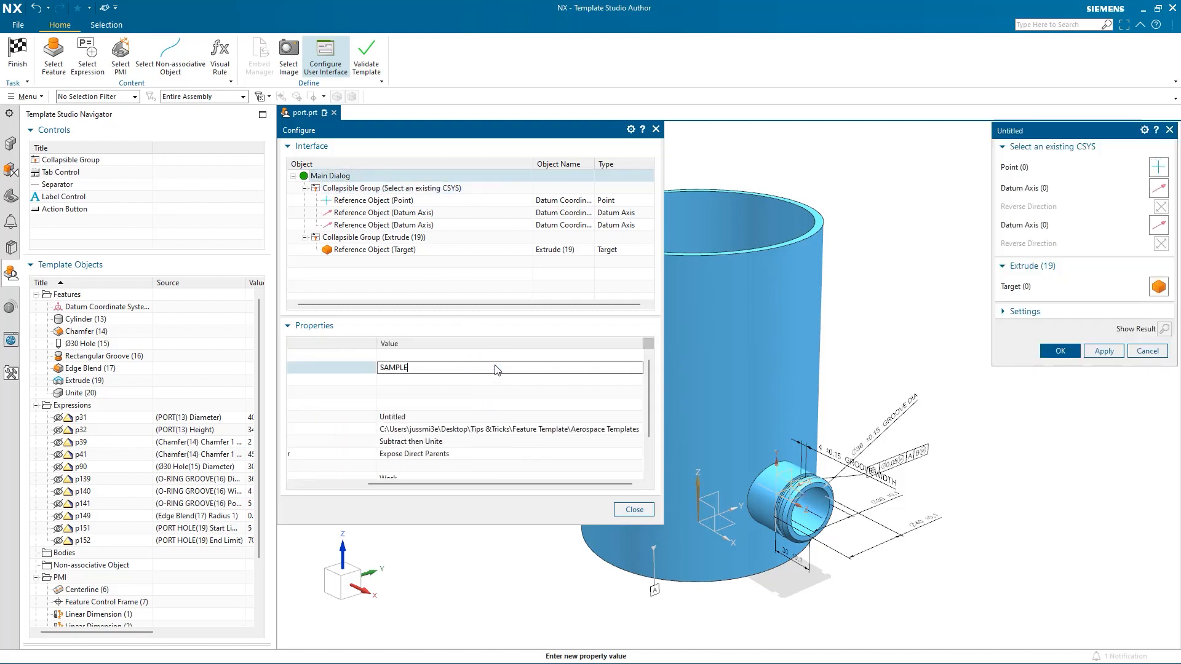
Title the template dialog SAMPLE PORT and name the template 'port 1'.
text(PORT)
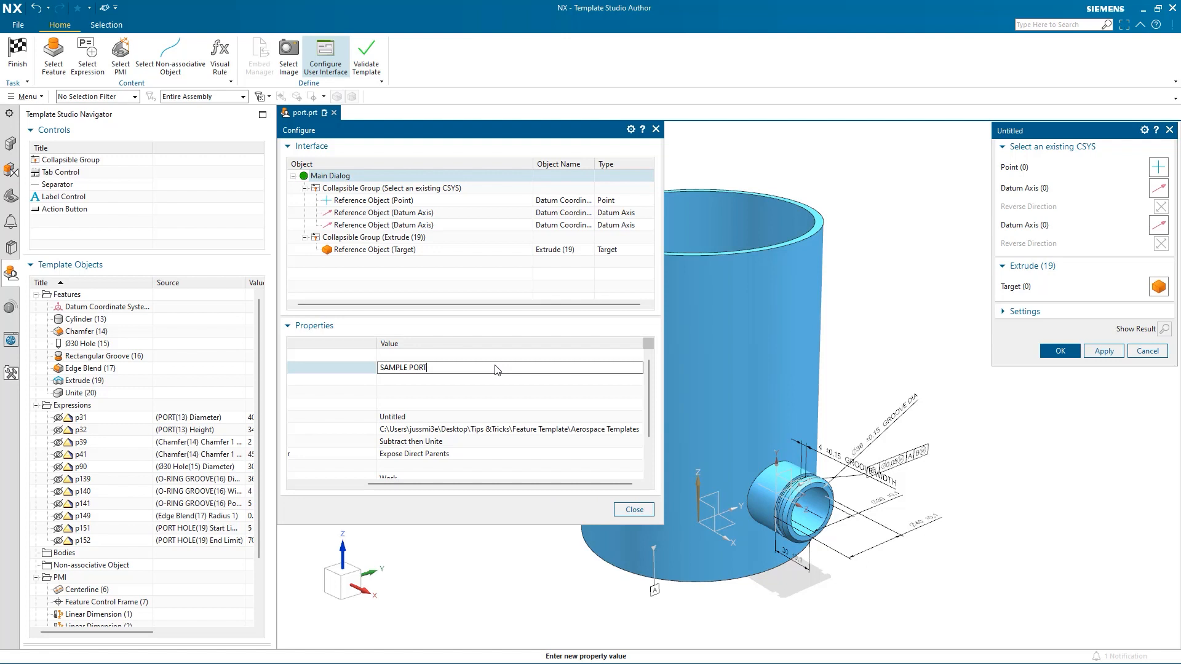
key(Return)
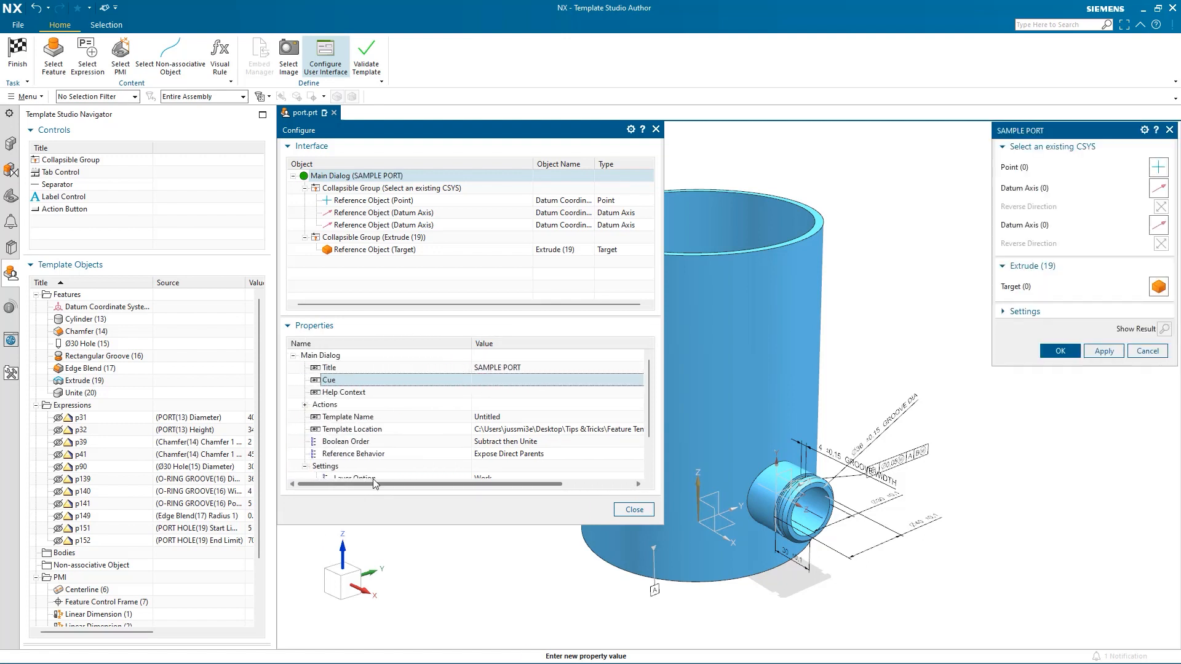
double_click(486, 416)
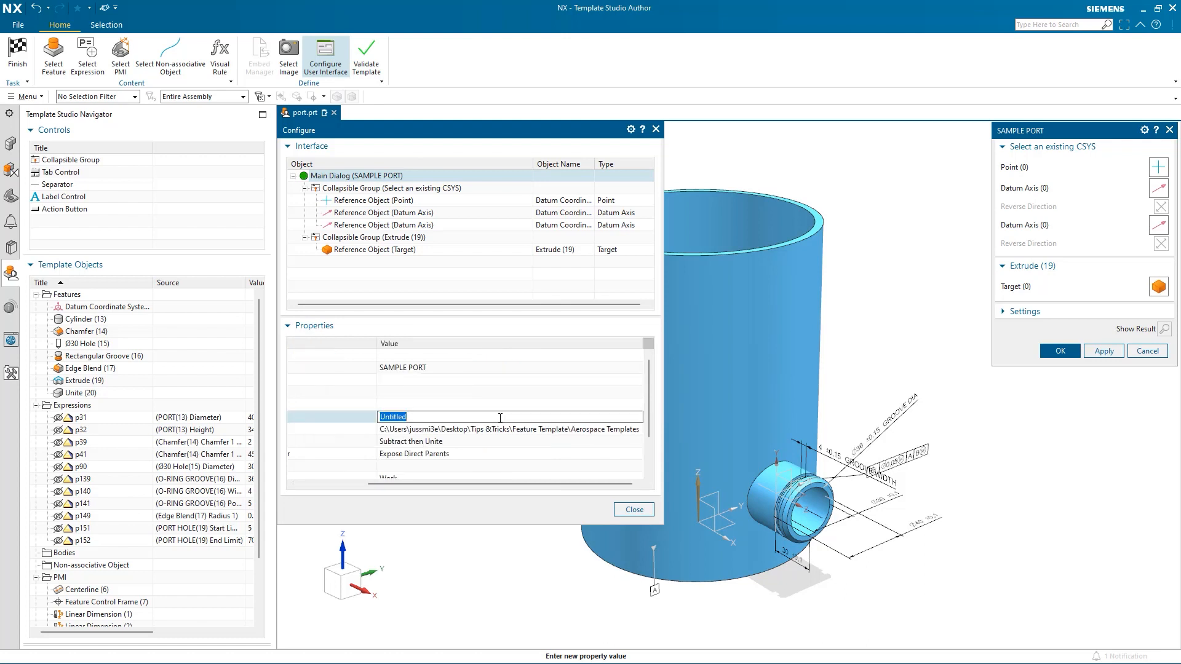
text(port 1)
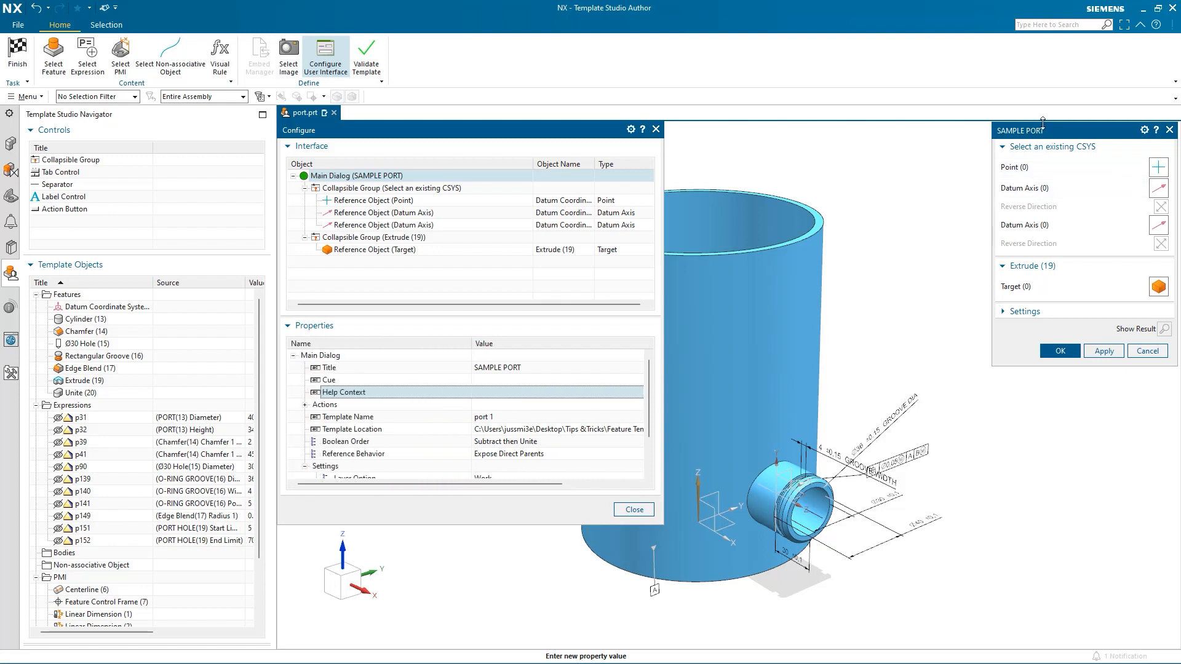
mouse_move(835, 258)
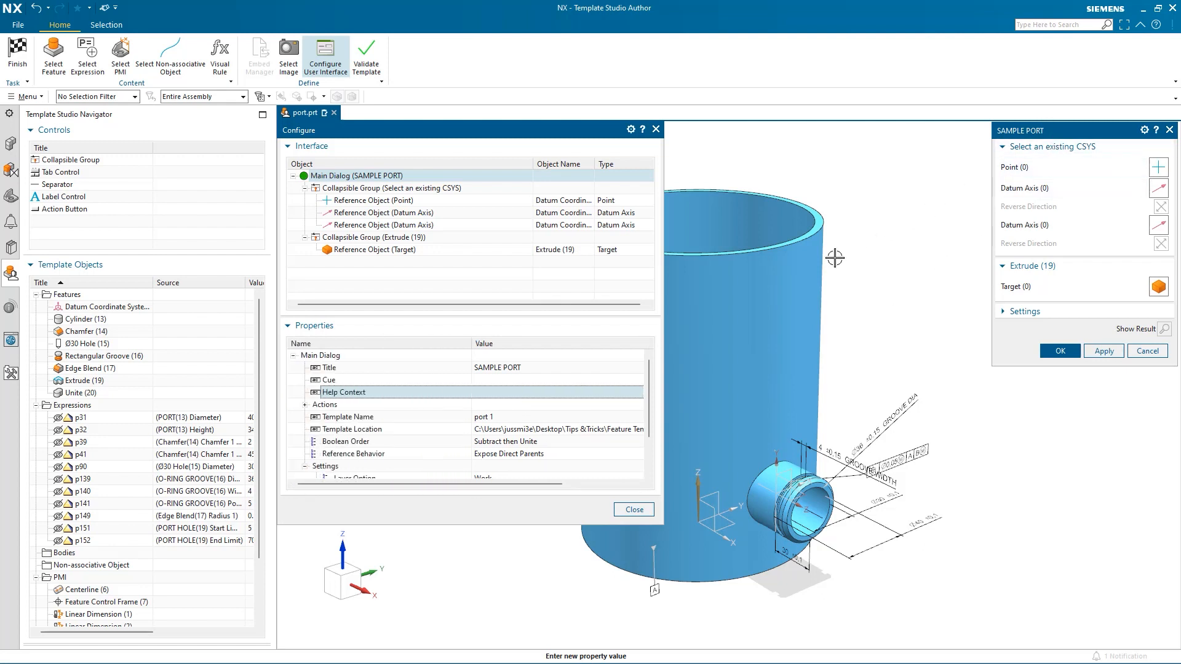
click(633, 509)
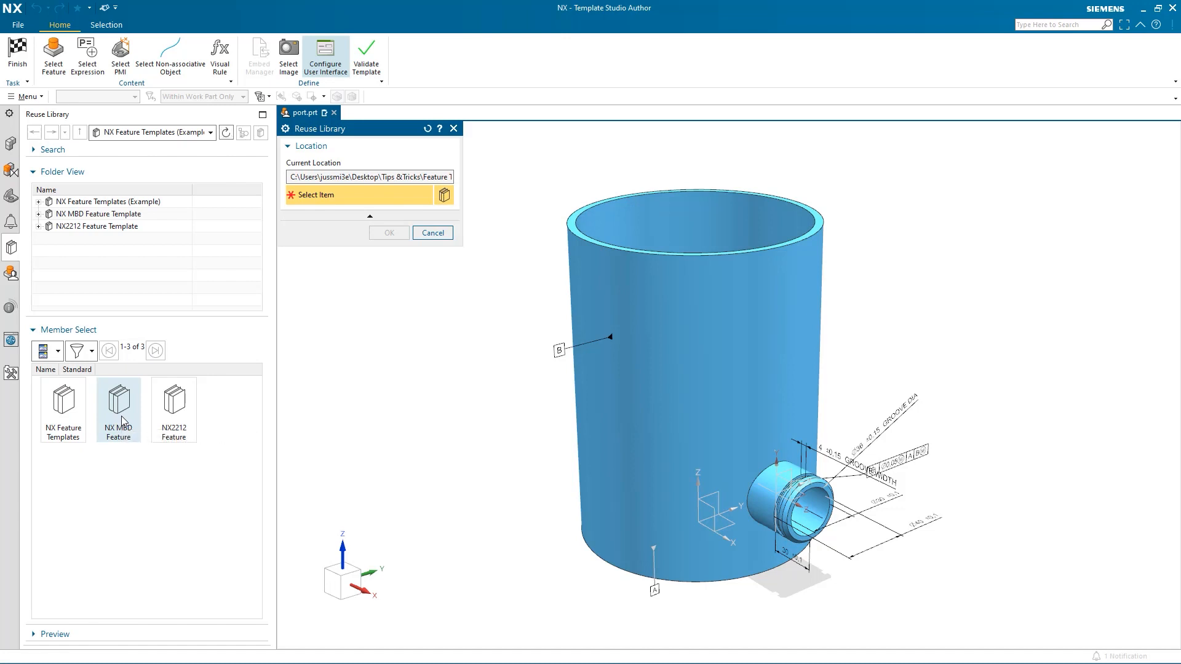
mouse_move(75, 417)
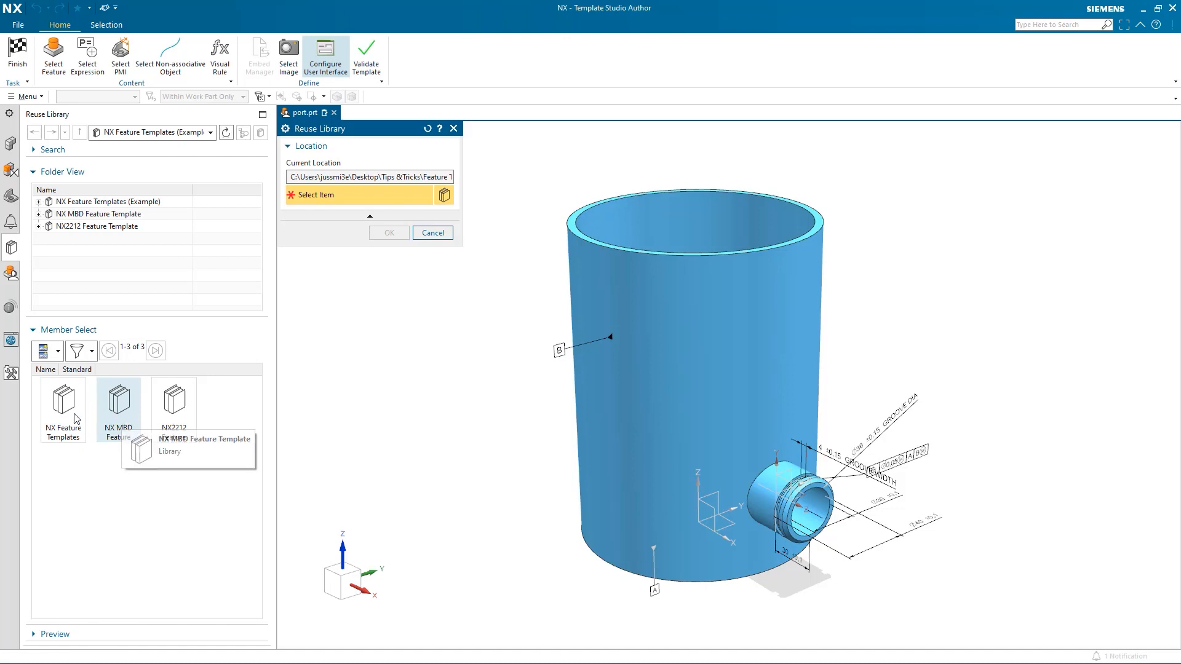
Set the template's save location to the NX2212 Feature Template library folder.
click(108, 201)
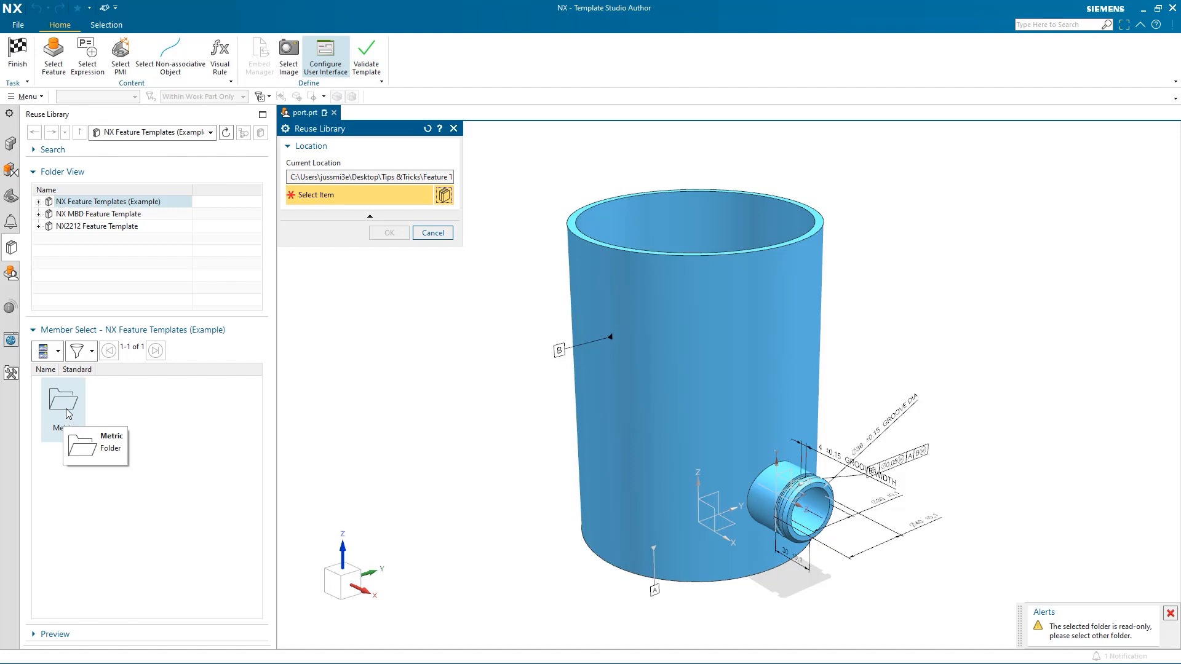
mouse_move(96, 230)
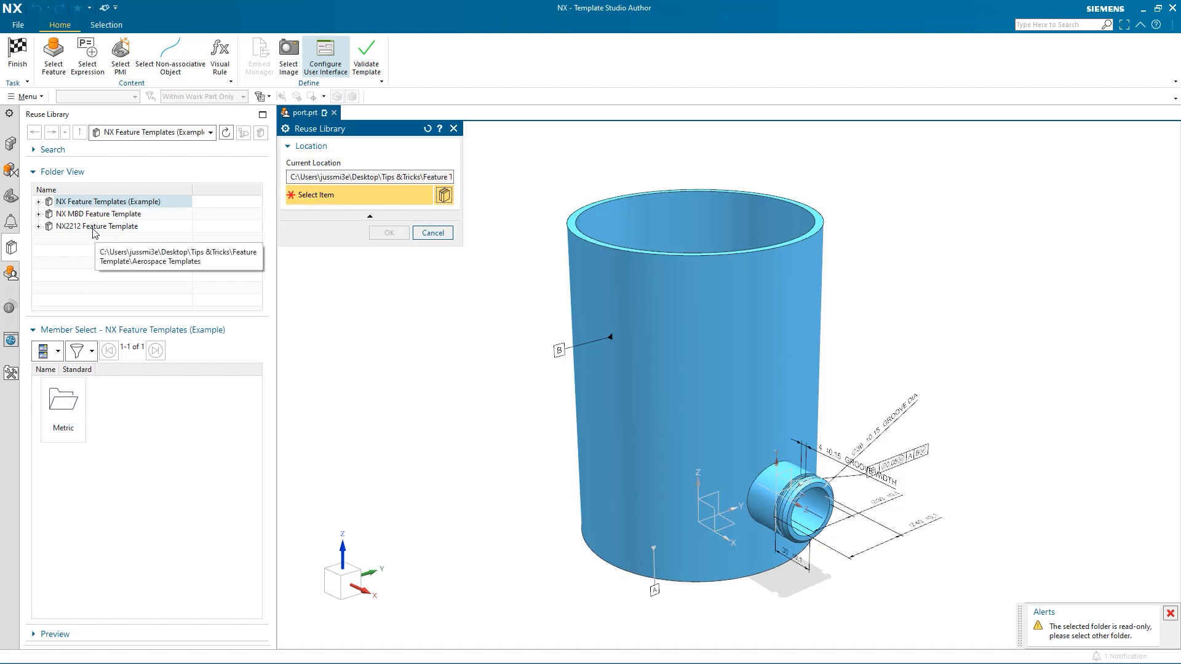
click(97, 226)
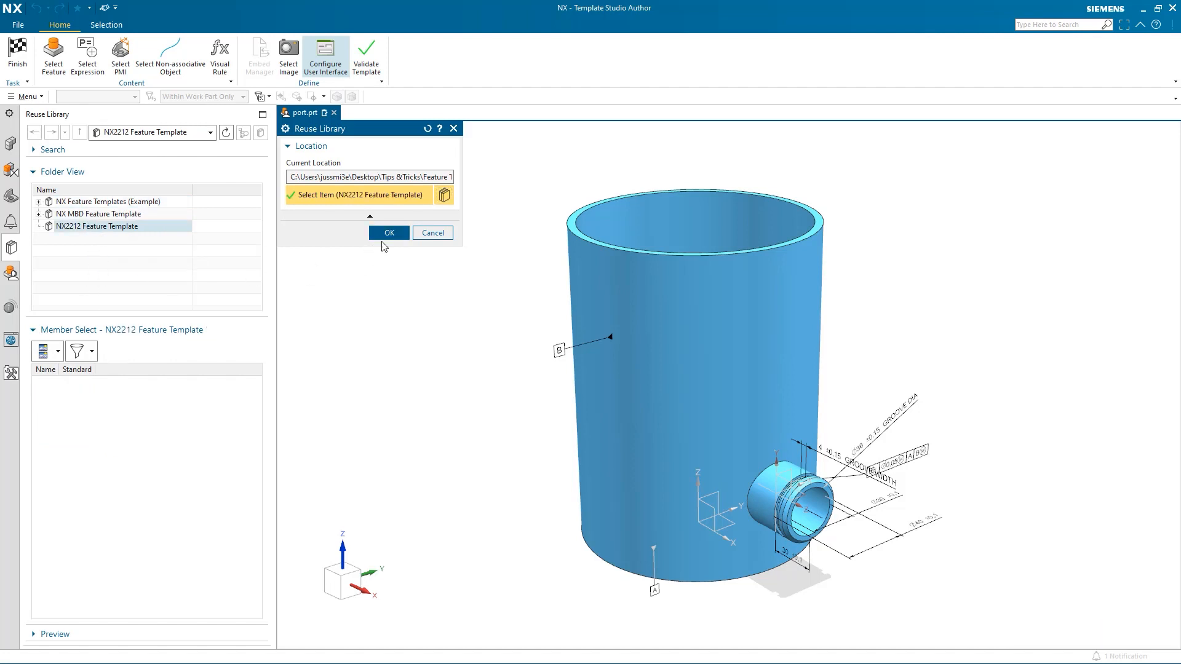
click(389, 232)
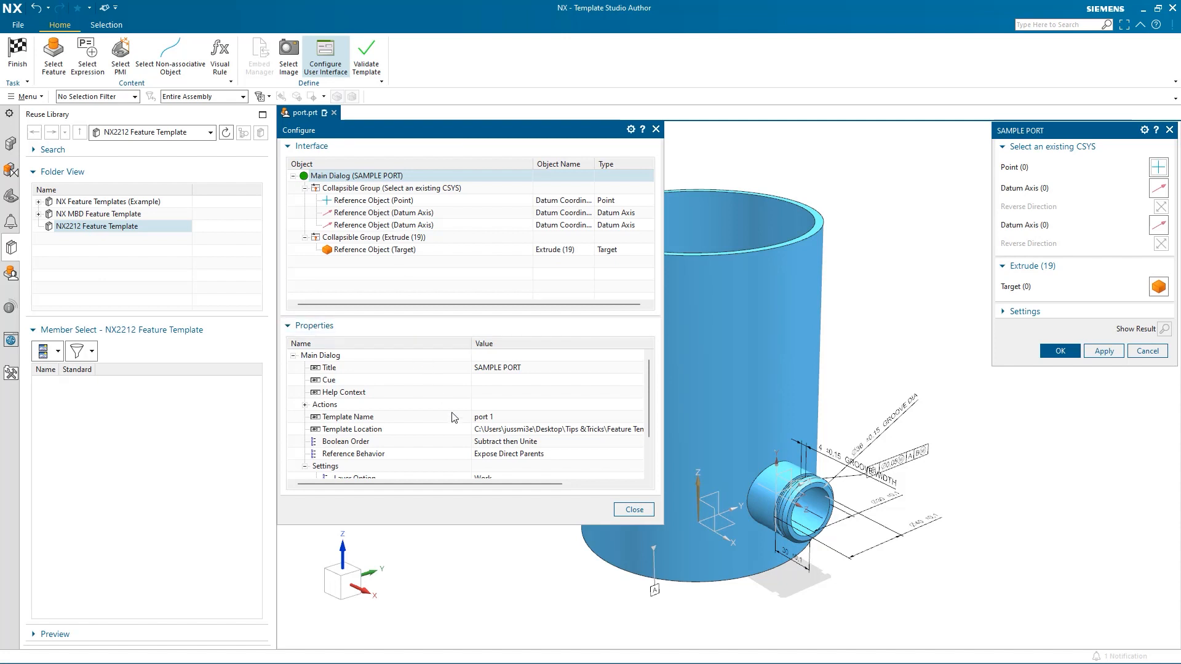
Use the DATUM_CSYS(8) placement datum as the template's PMI reference CSYS.
scroll(down, 3)
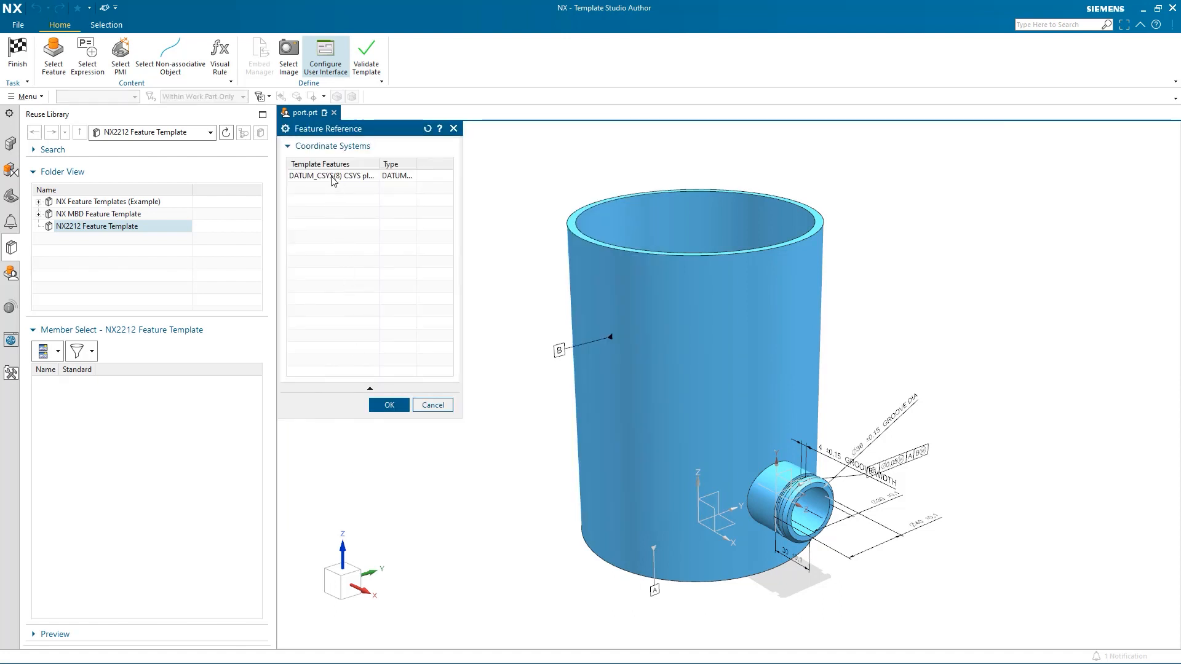
click(388, 405)
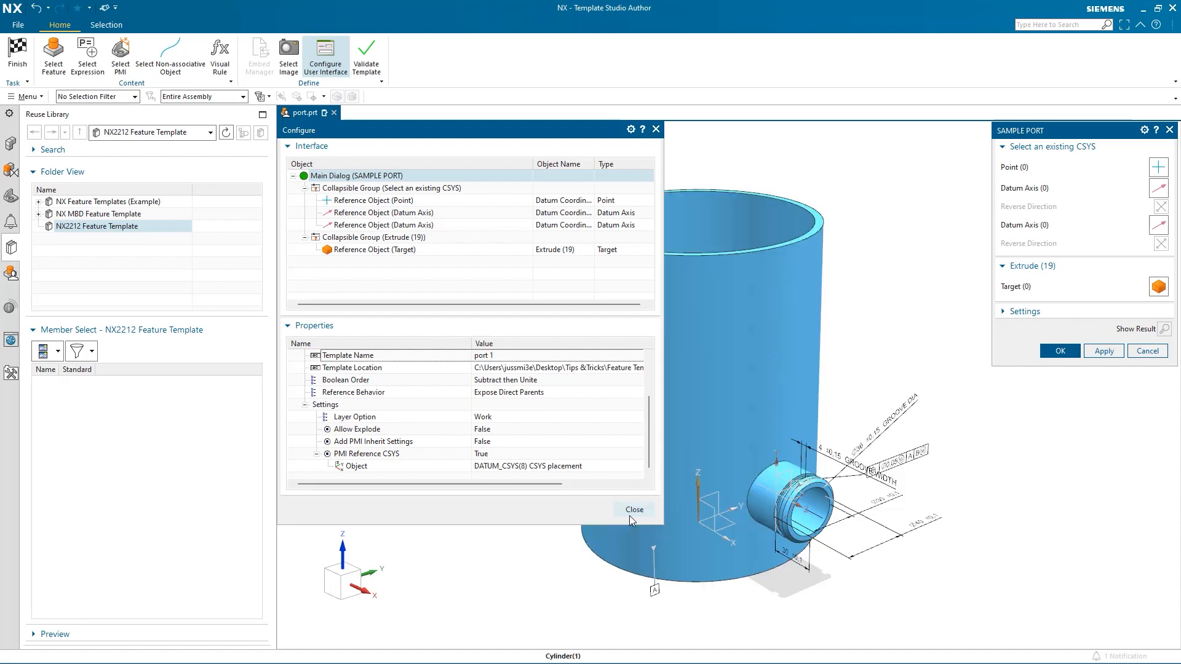
Close the interface configuration, finish the port template, and switch to main housing.prt.
click(634, 510)
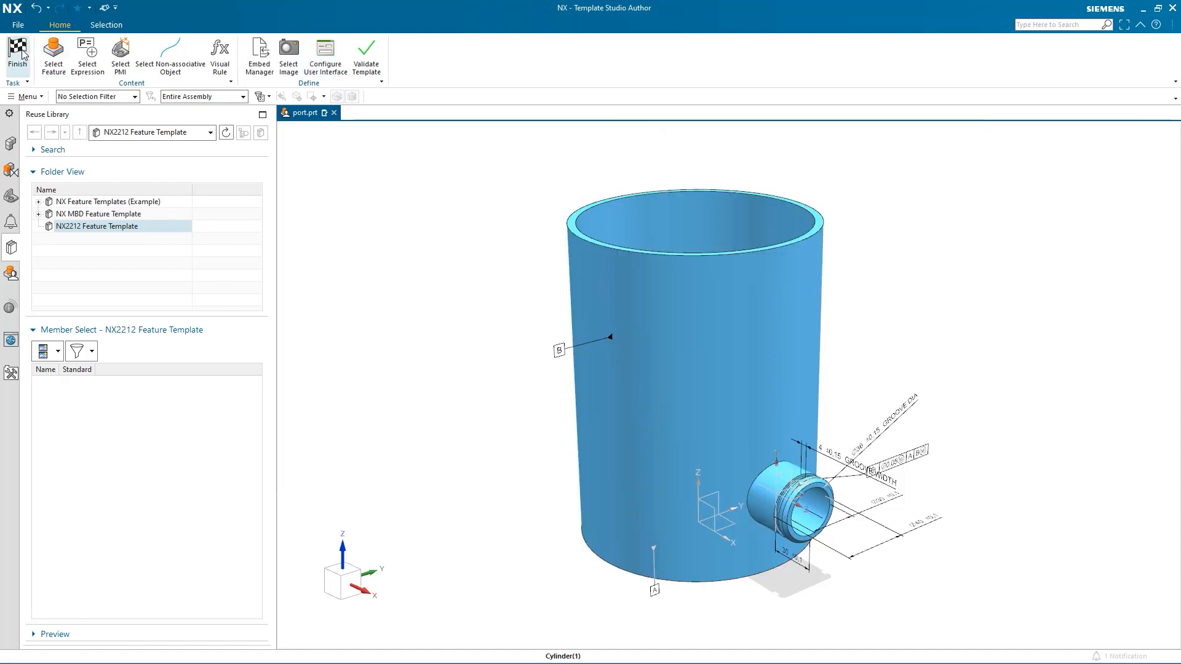
click(17, 57)
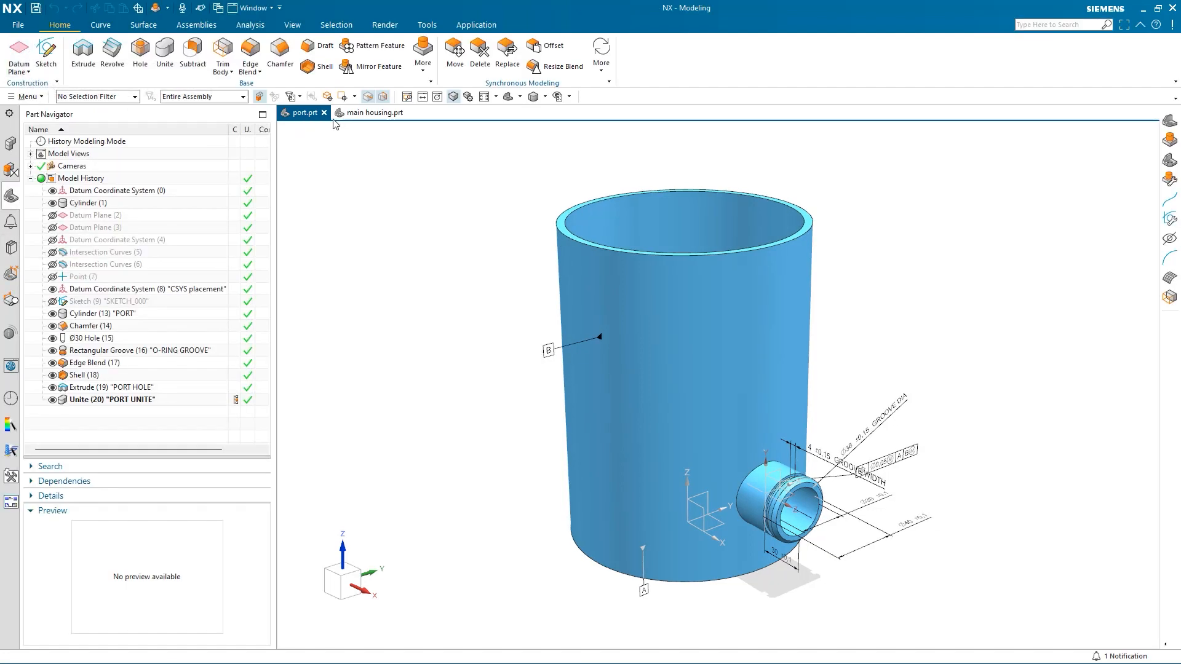
click(369, 111)
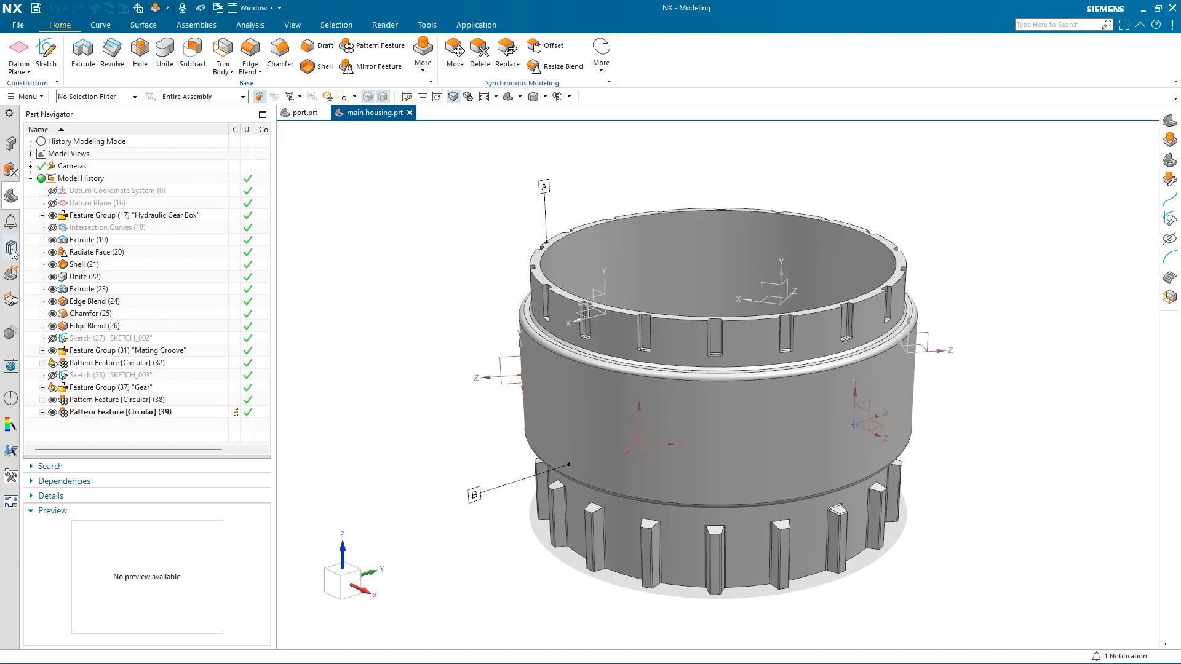
Load the port 1 template from the Reuse Library's NX2212 Feature folder onto the housing.
click(11, 247)
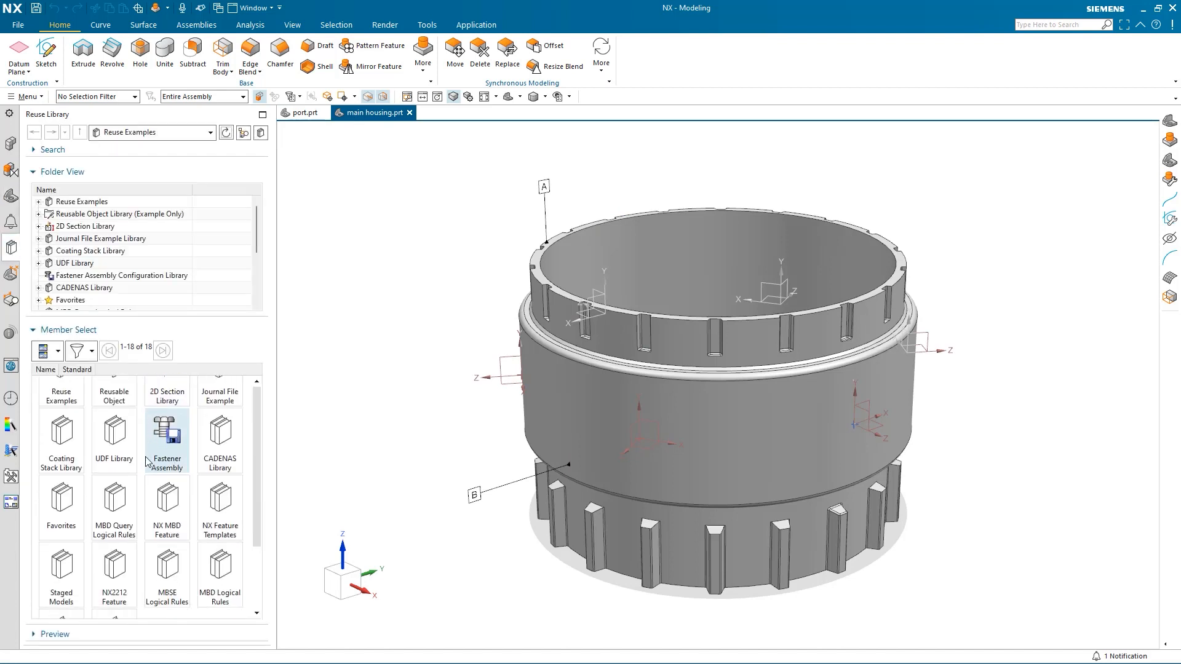
scroll(down, 3)
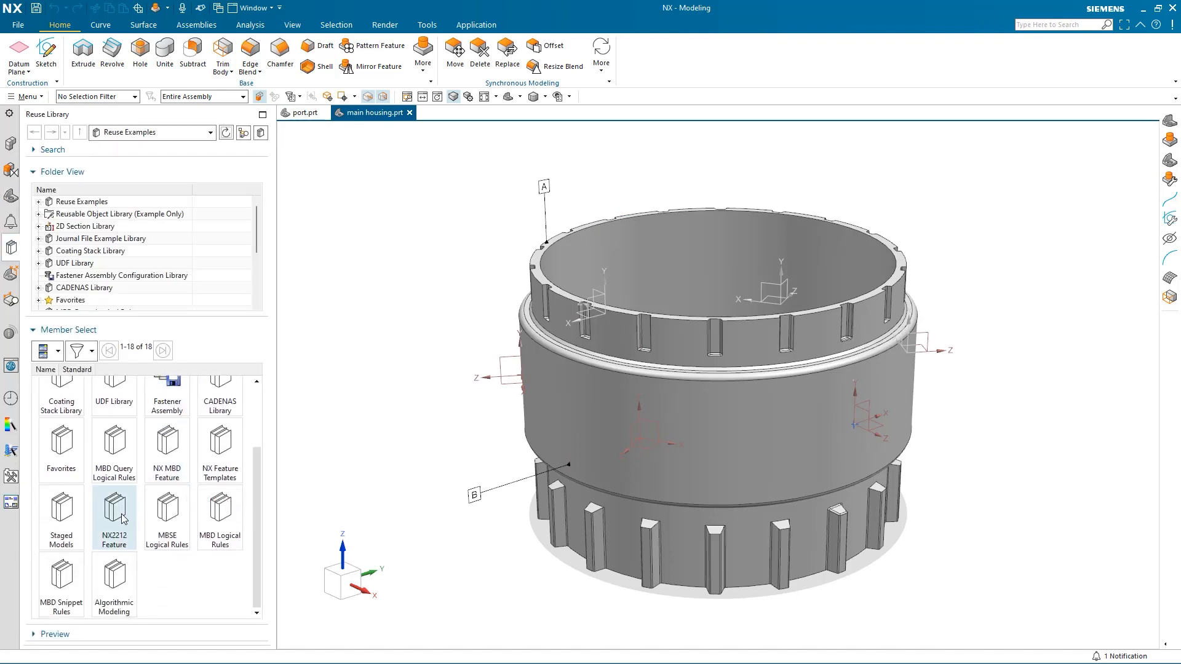
double_click(114, 514)
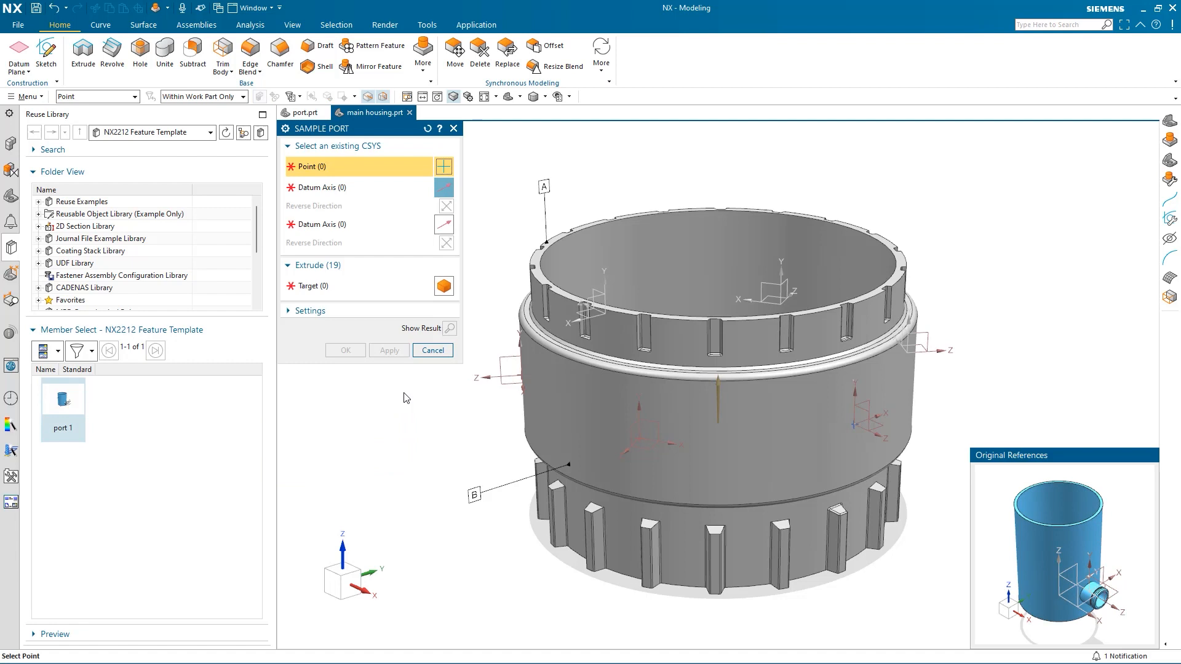
mouse_move(591, 436)
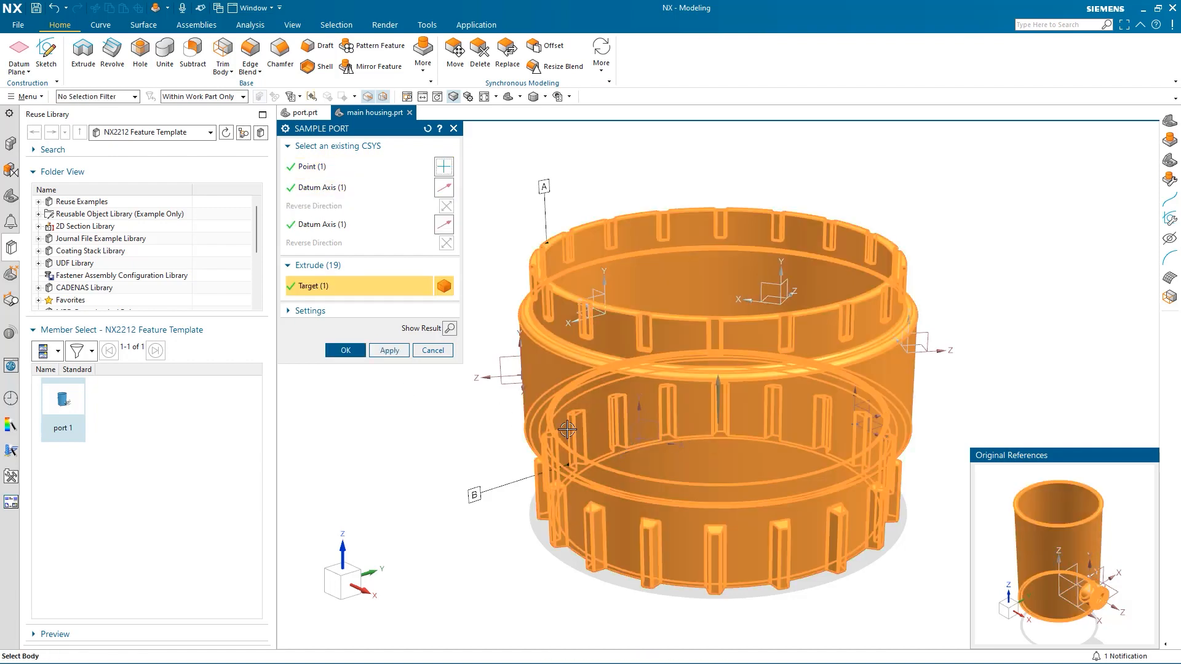
Place the SAMPLE PORT on the housing wall and check it in the model history.
click(344, 350)
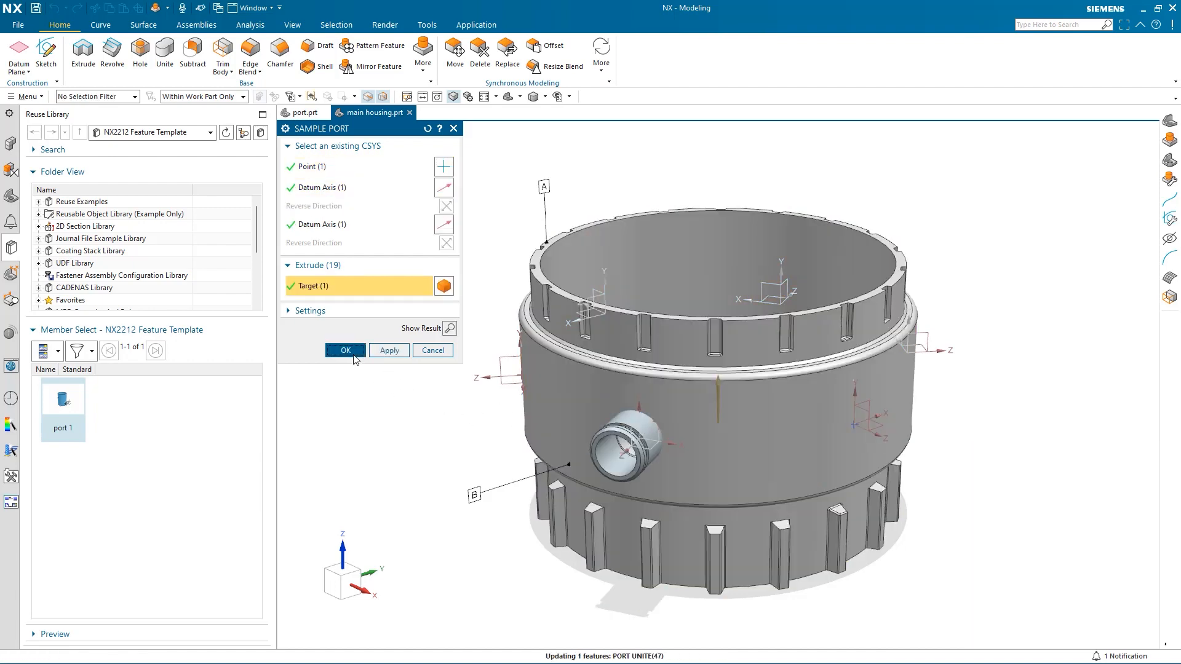
click(345, 350)
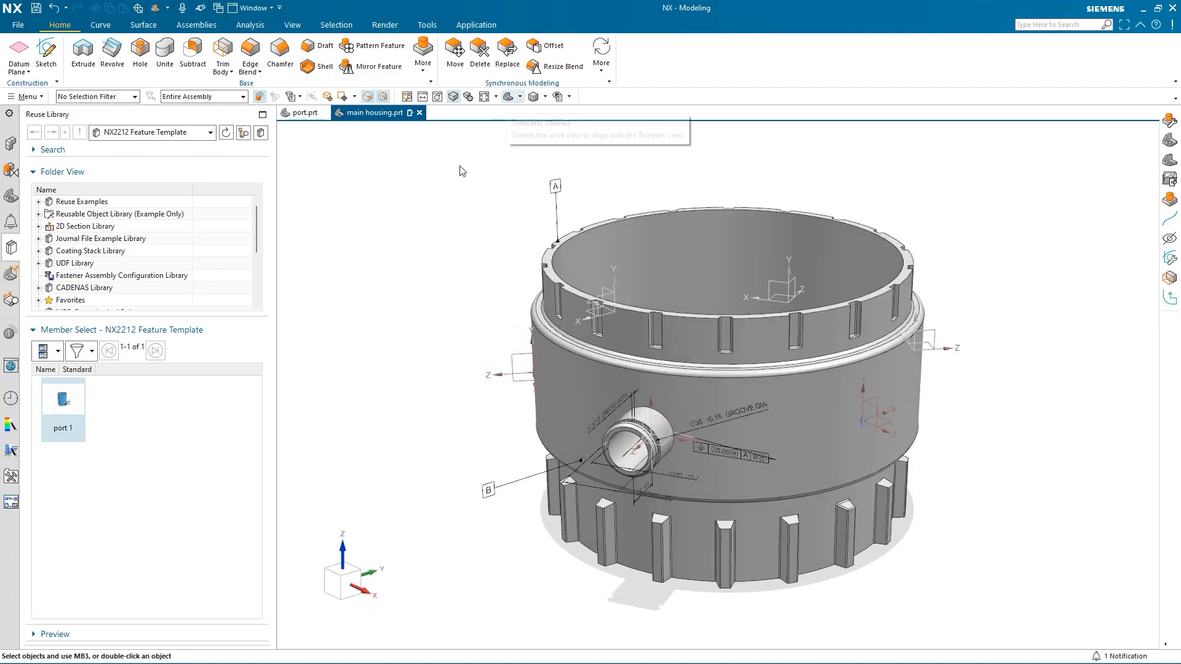
click(10, 173)
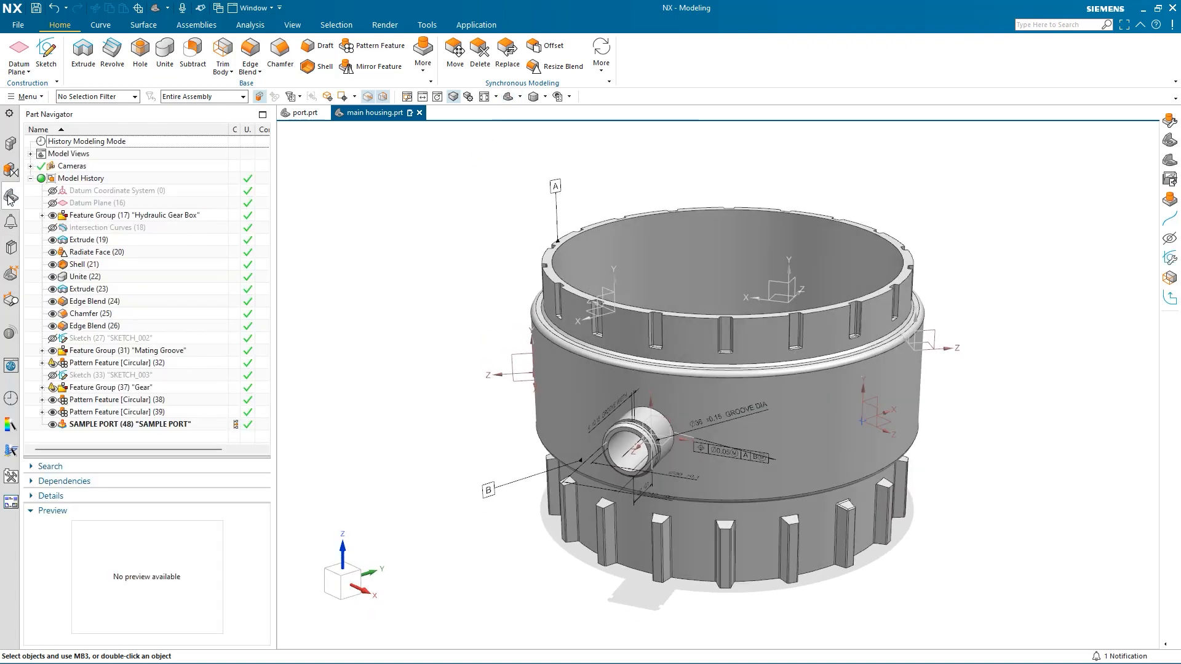